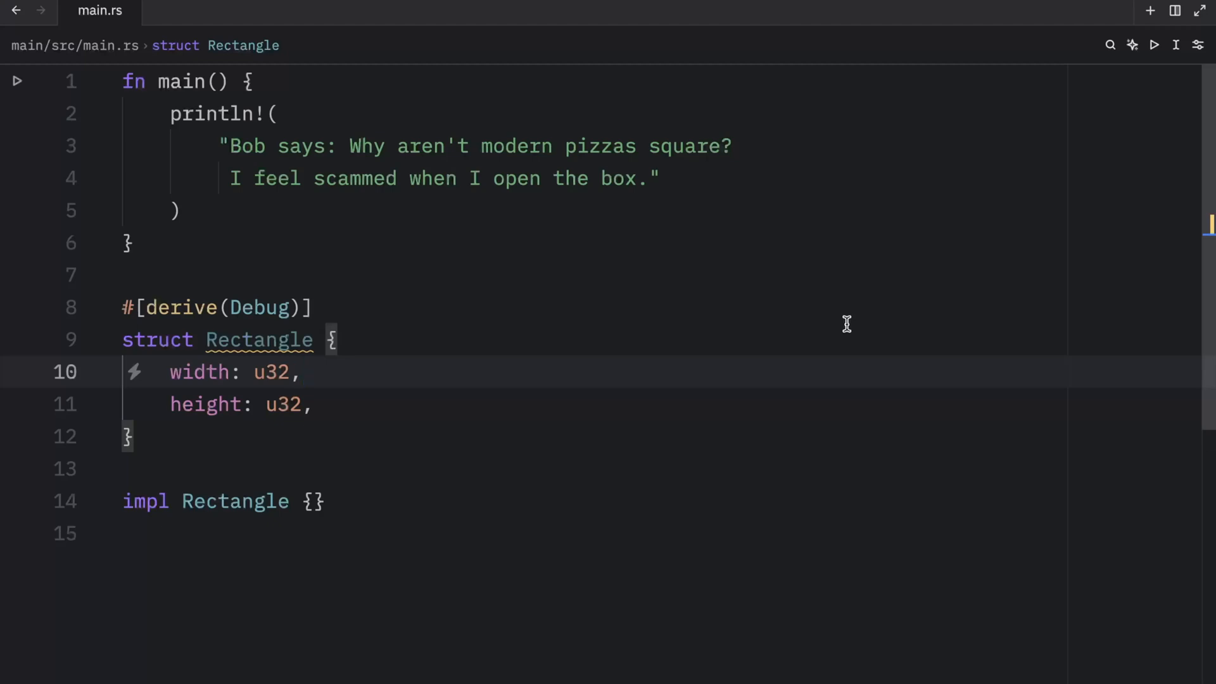
mouse_move(522, 138)
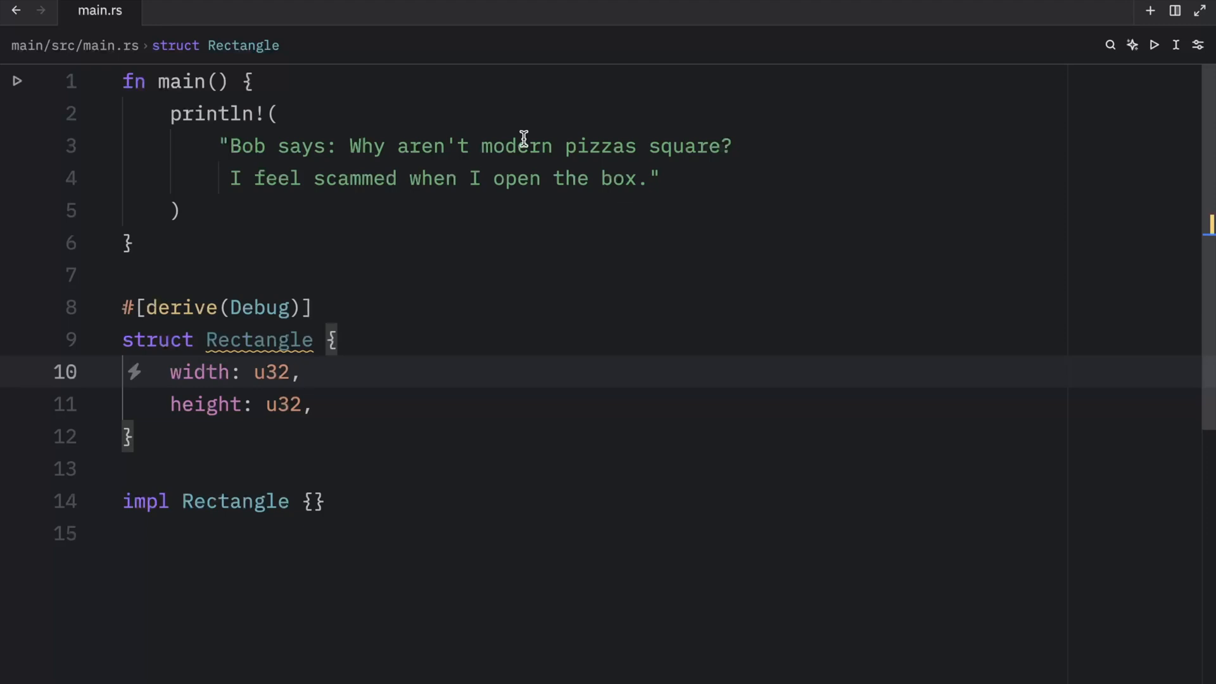
mouse_move(453, 92)
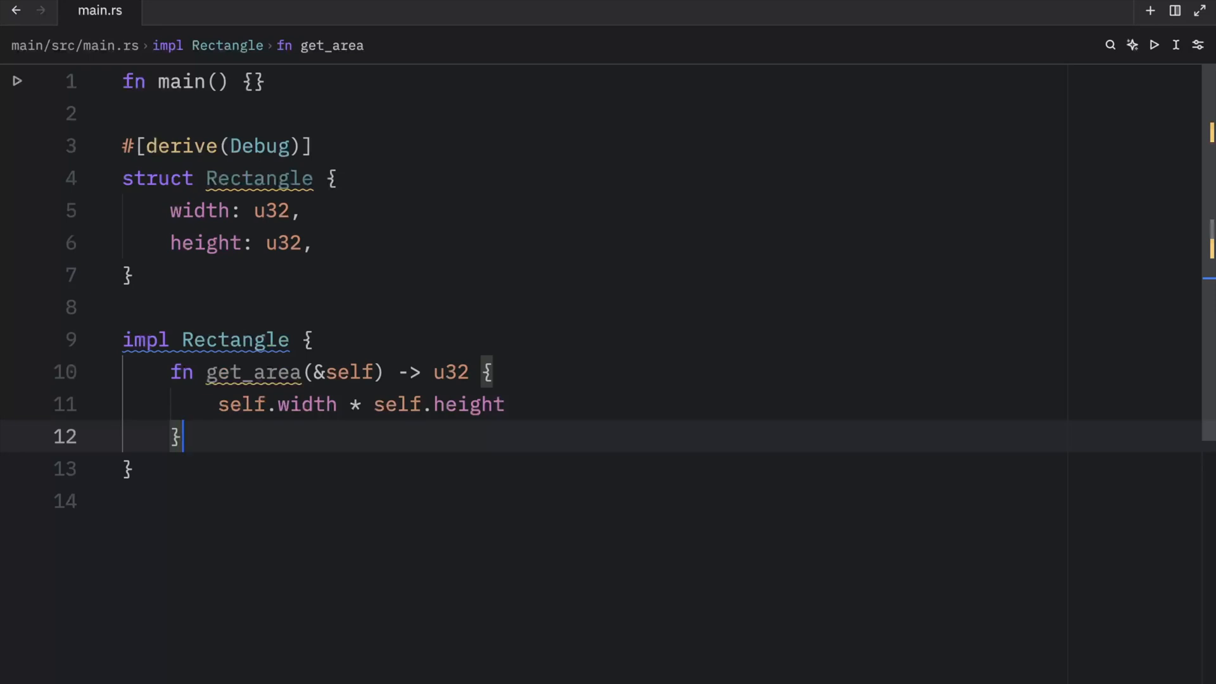
Begin a new line in impl Rectangle for the next method after get_area.
key(ctrl+a)
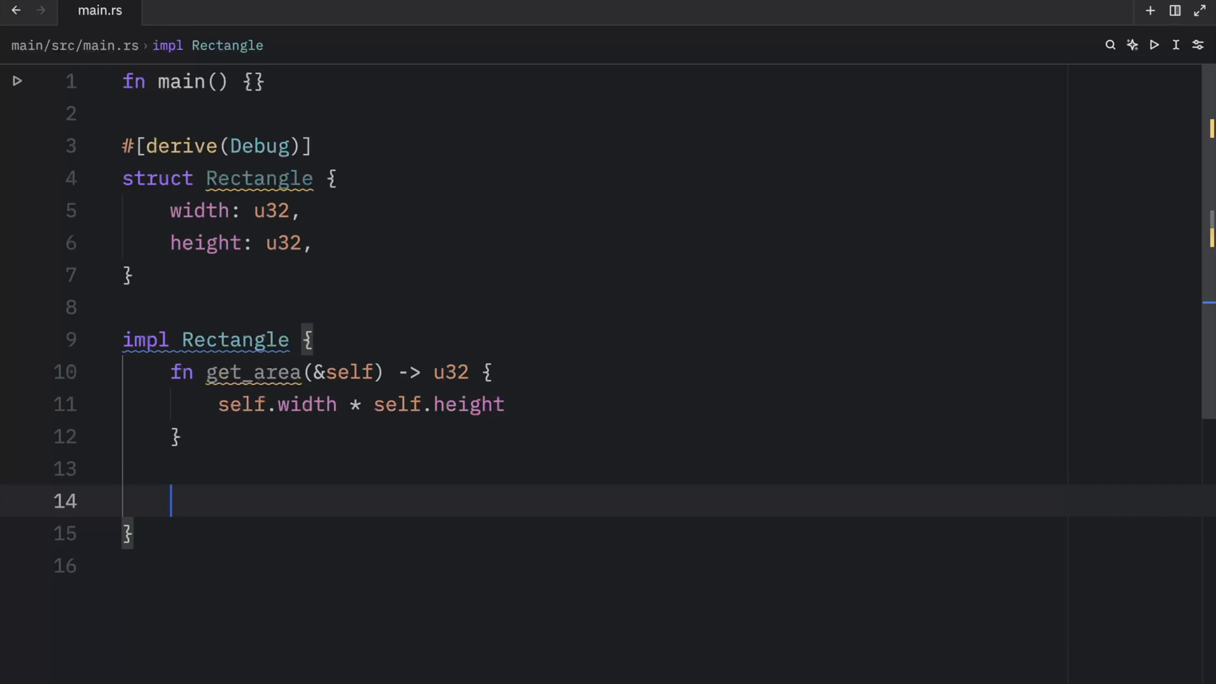
Declare fn fits_inside(&self, other: &Rectangle) -> bool in impl Rectangle.
text(fn)
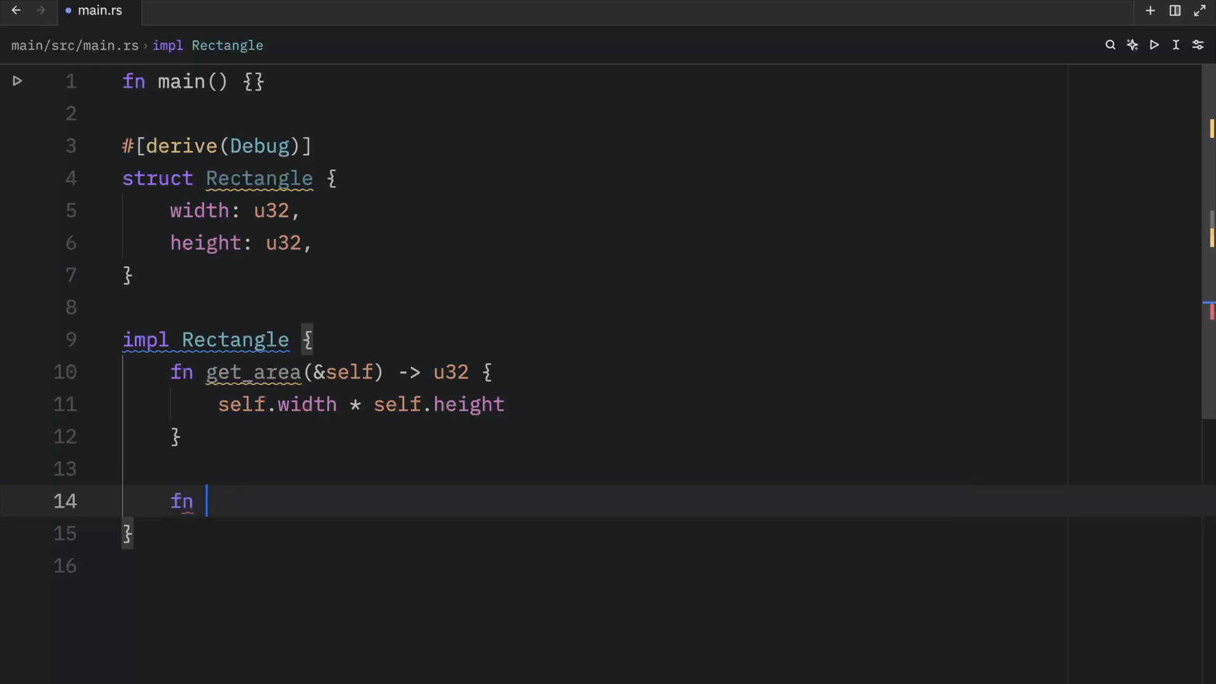
text(fits_)
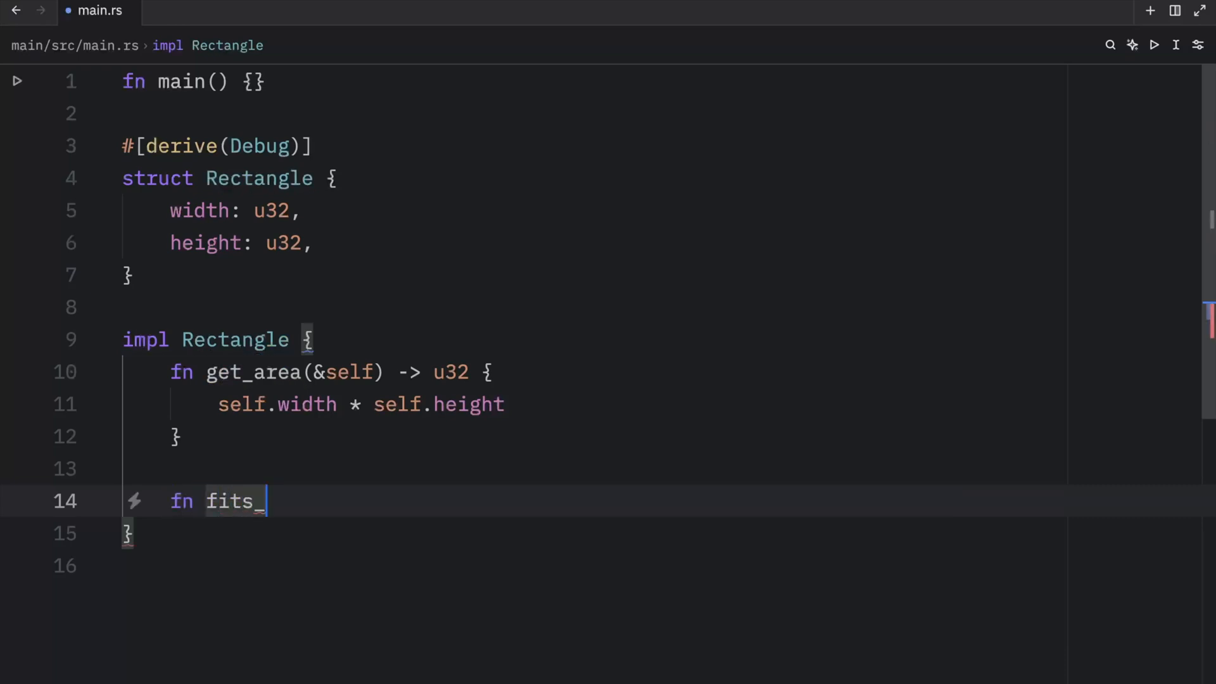
text(inside(&)
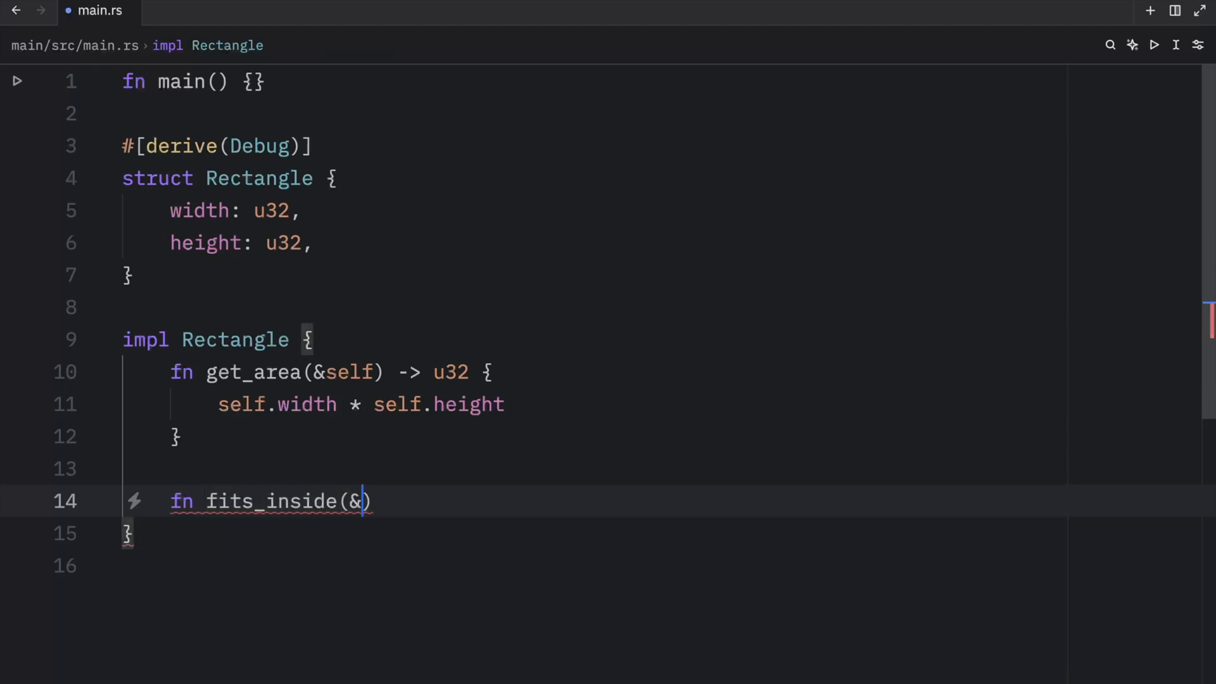
text(selt)
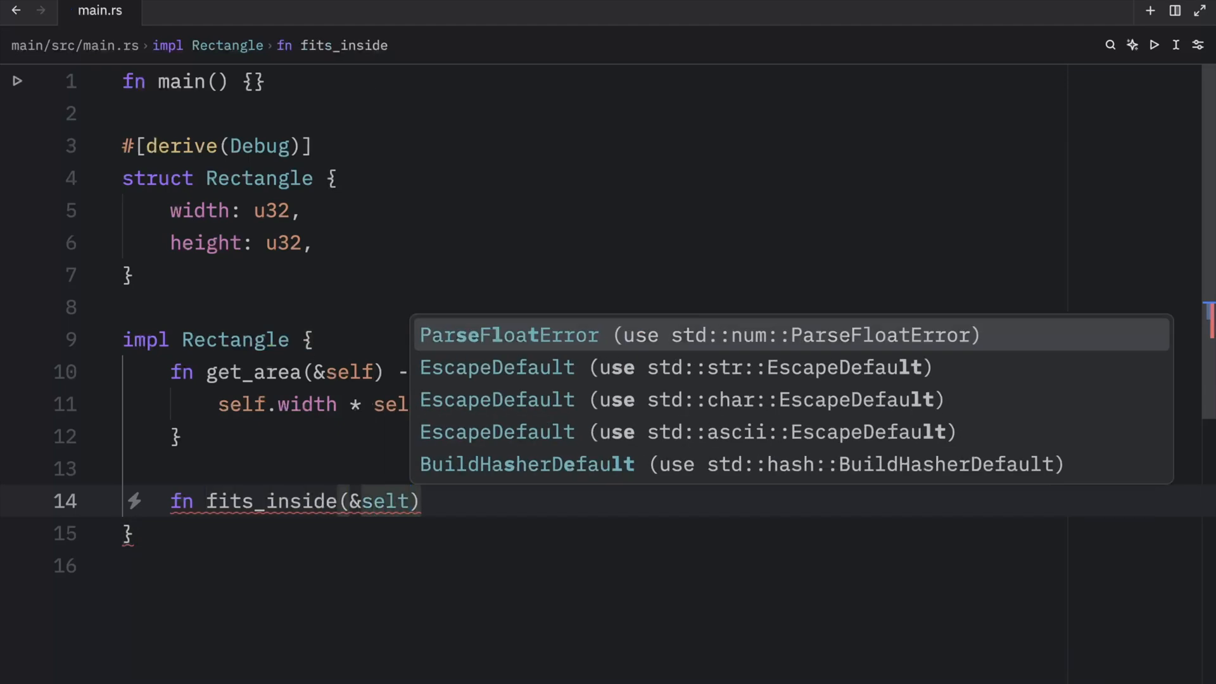
text(, other)
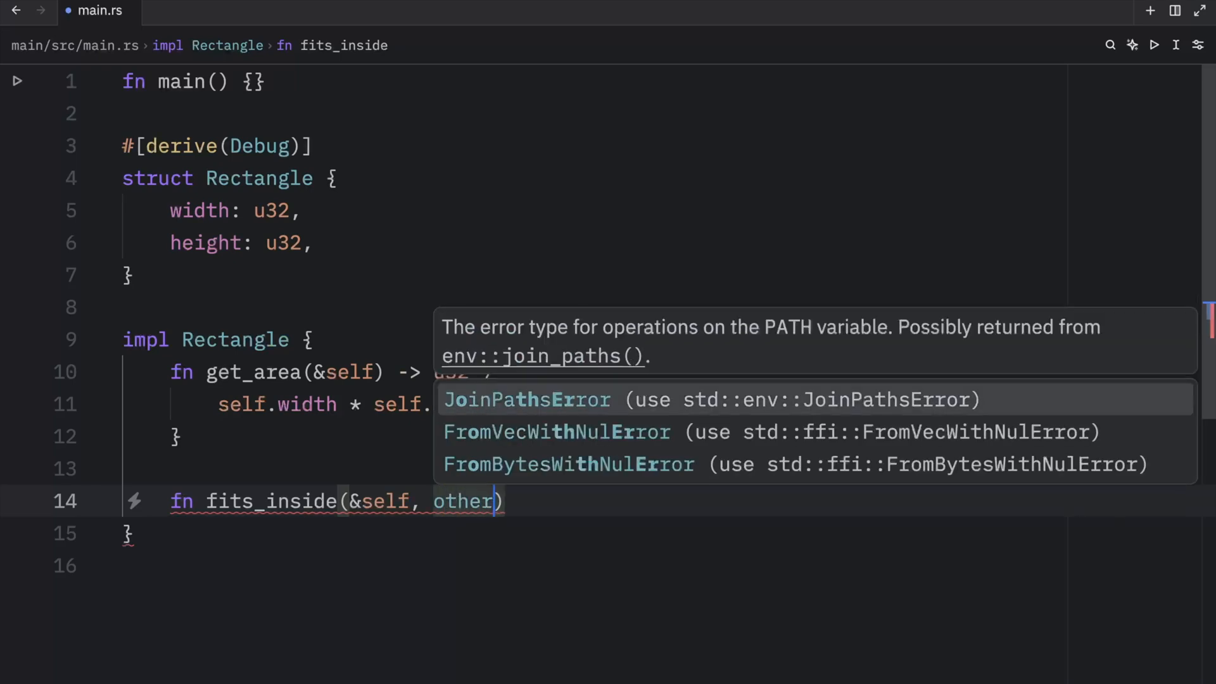
text(: &)
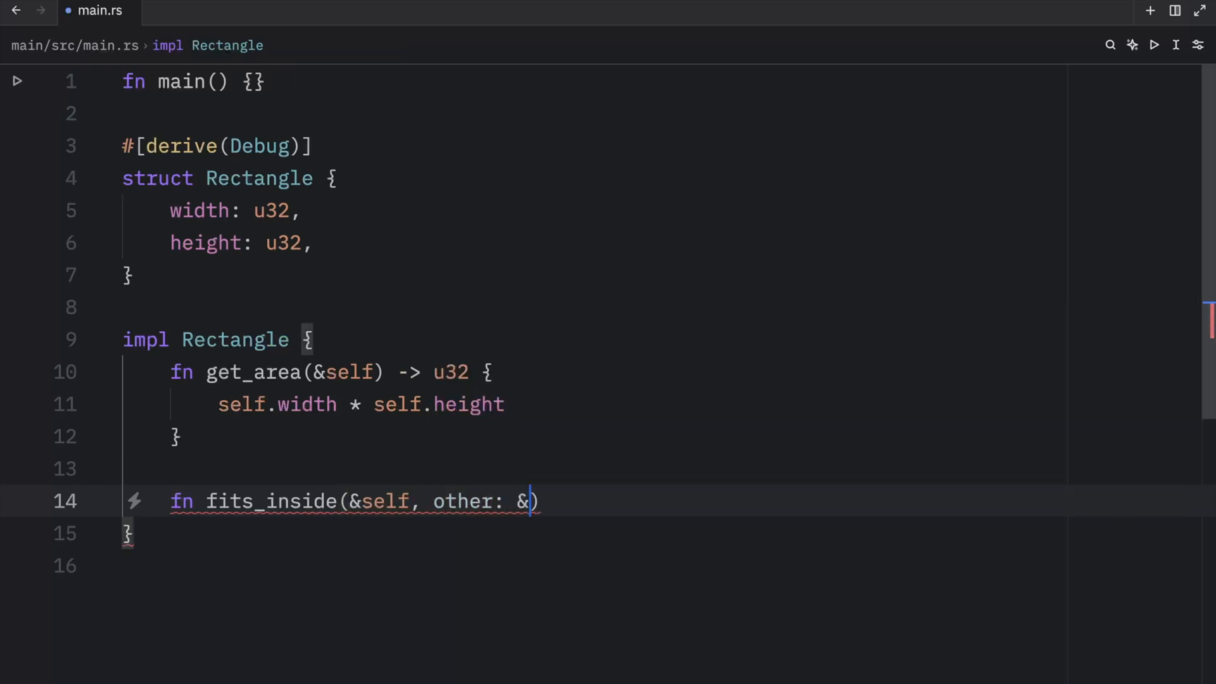
text(Rectangle)
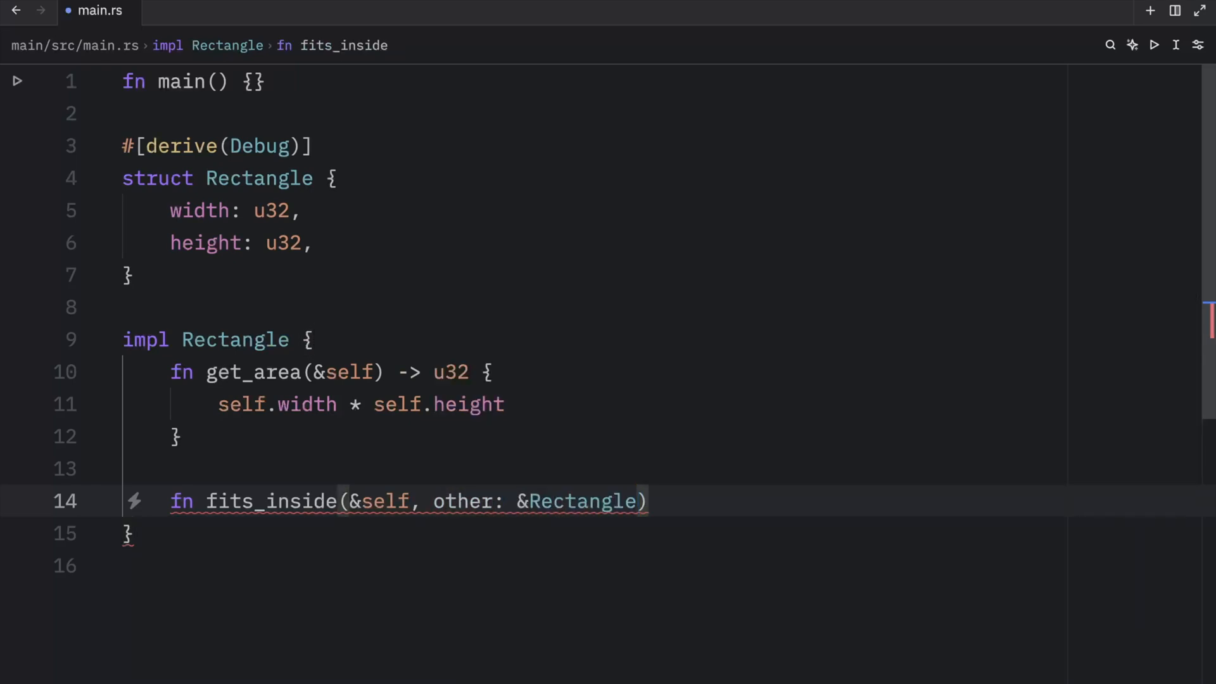
text(-> bool {)
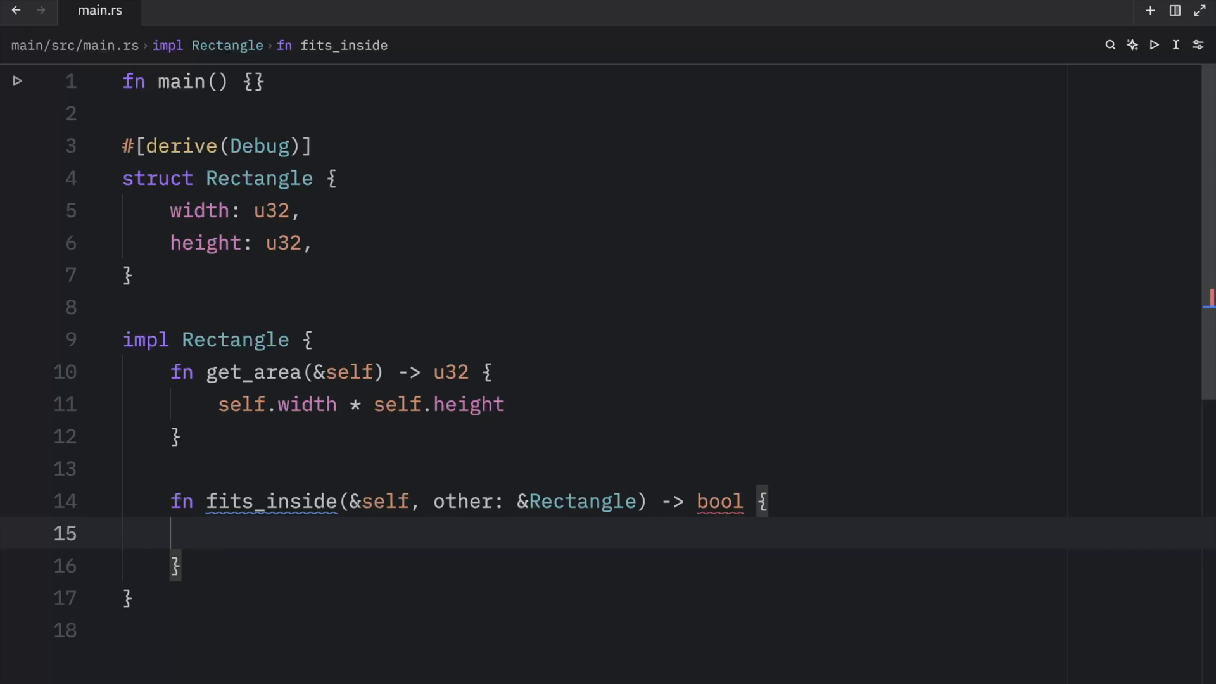
Write its body: self.width < other.width && self.height < other.height.
text(self.width <)
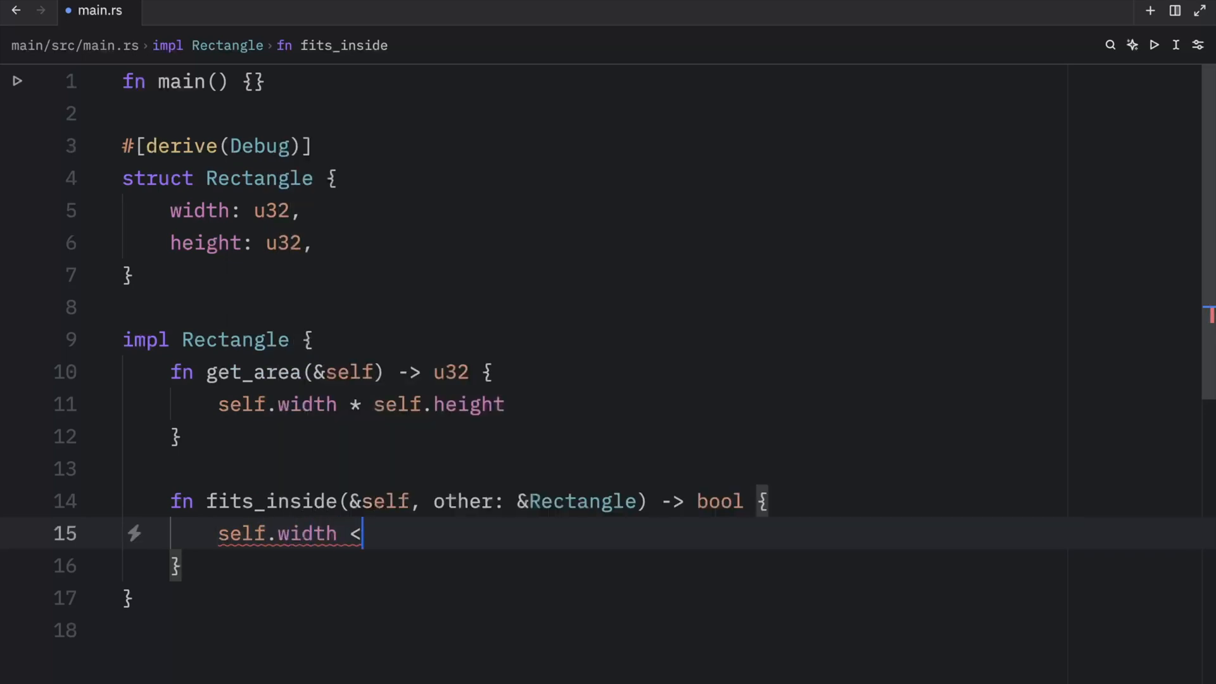
text(other.wi)
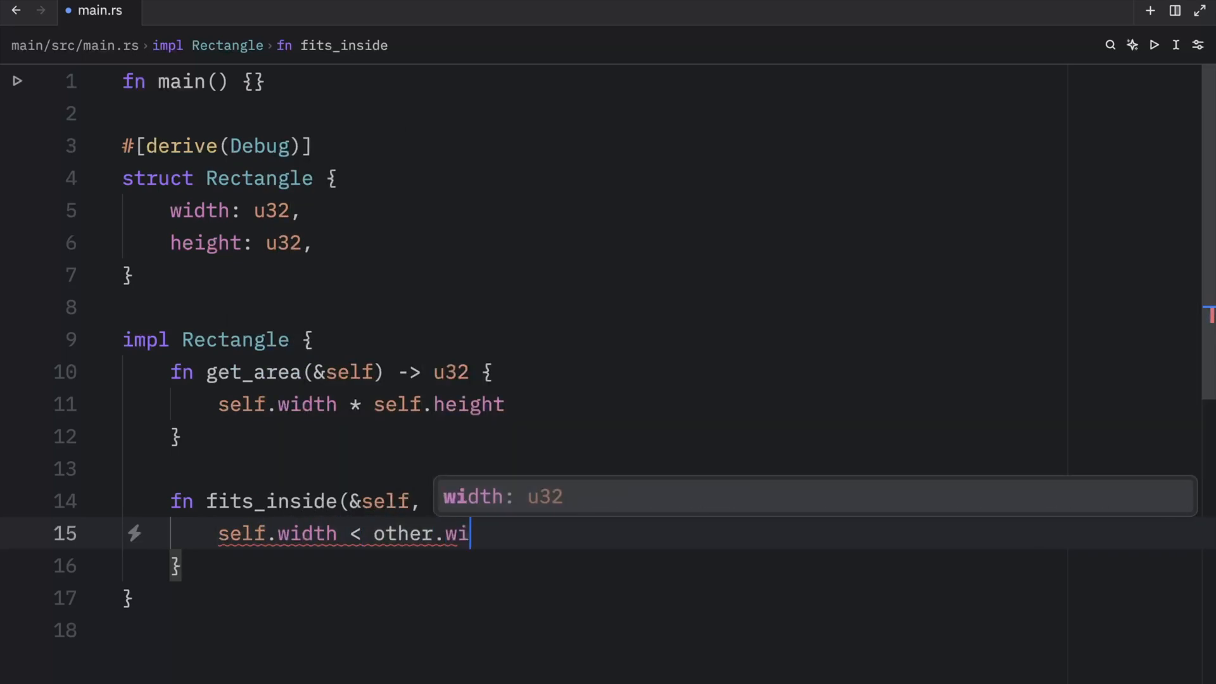
text(dth && self.height <)
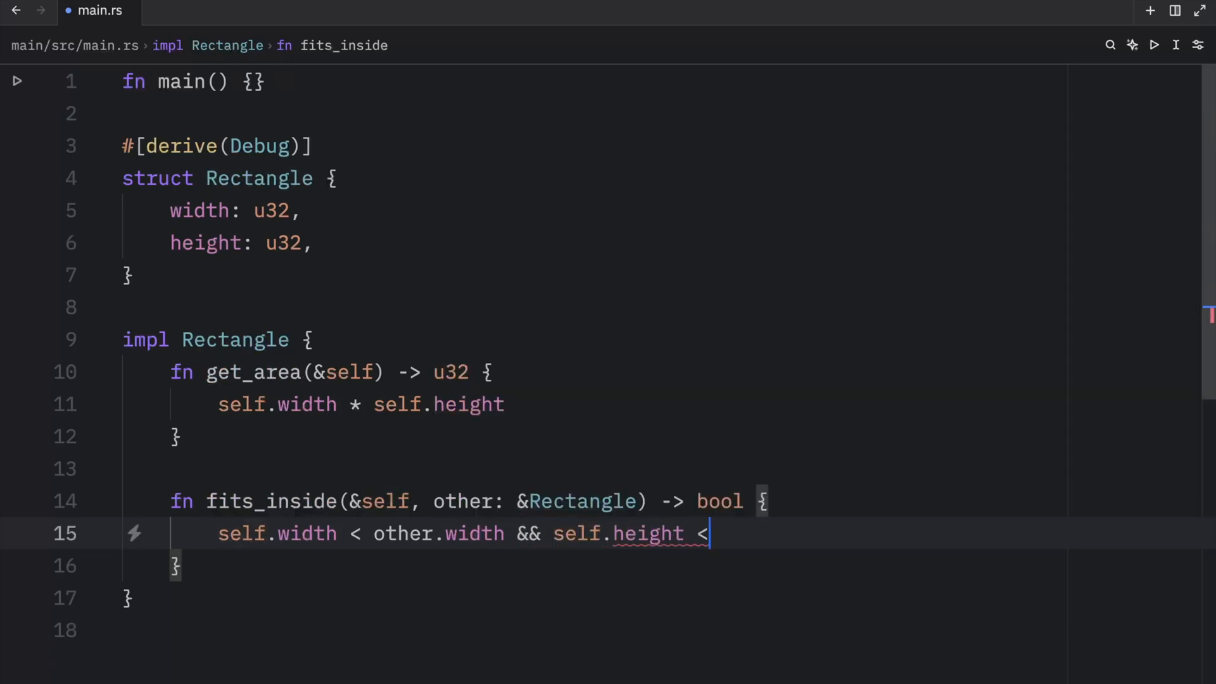
text(other.height)
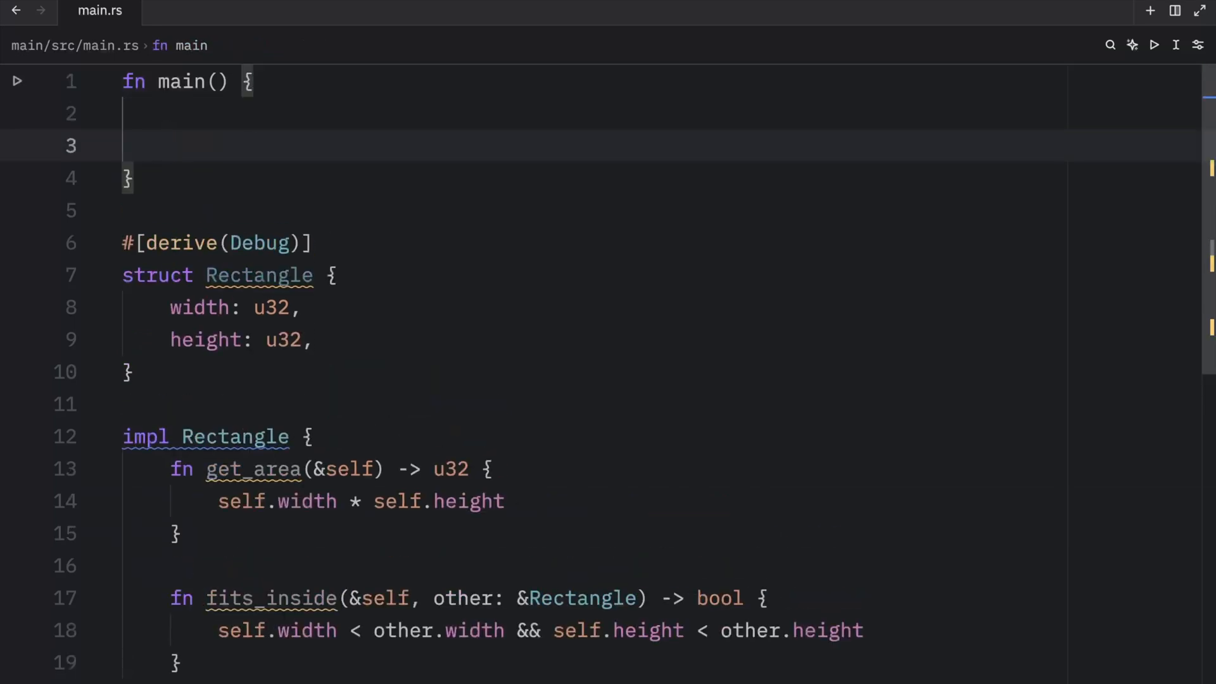
Define r1 as 10×20 and r2 as 30×30 in main and dbg! their get_area results.
text(let r1 = Rectangle {)
text(width: 10,)
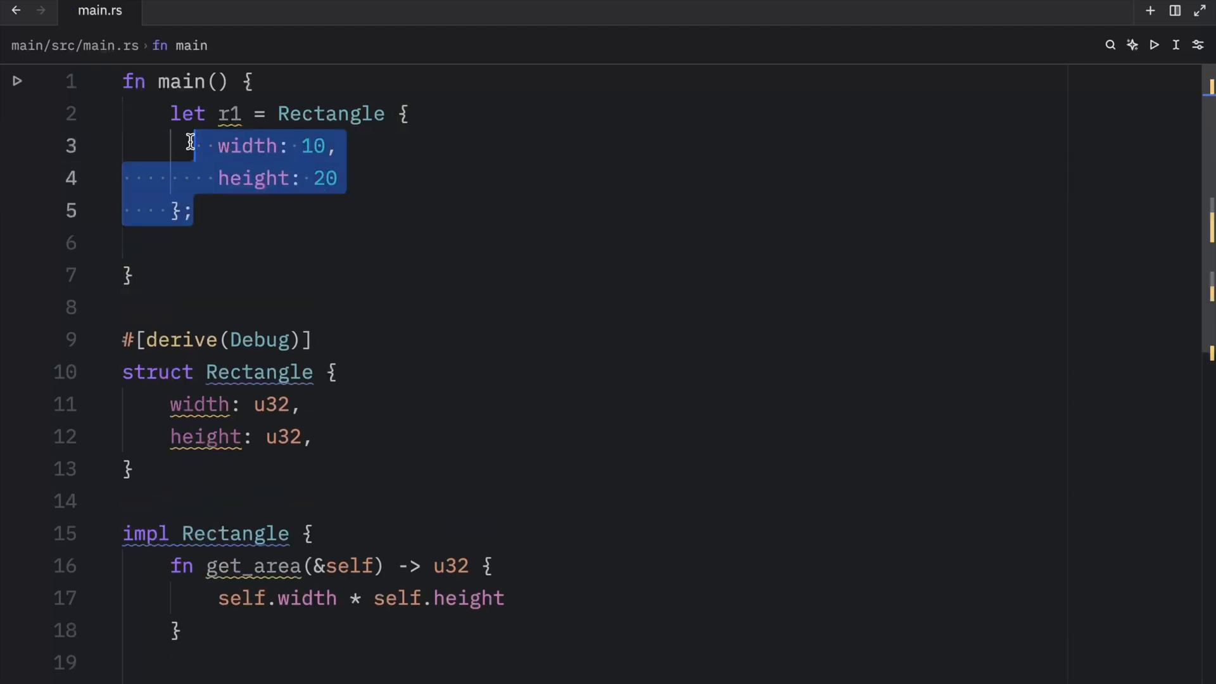
click(209, 243)
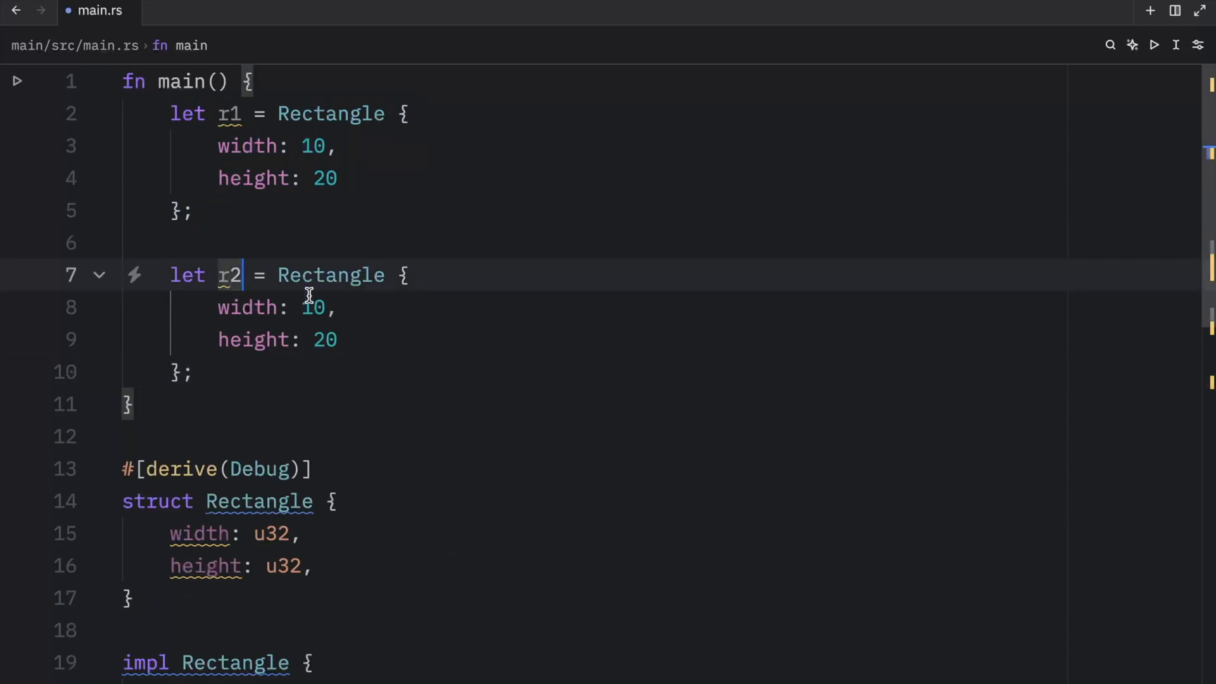
text(3)
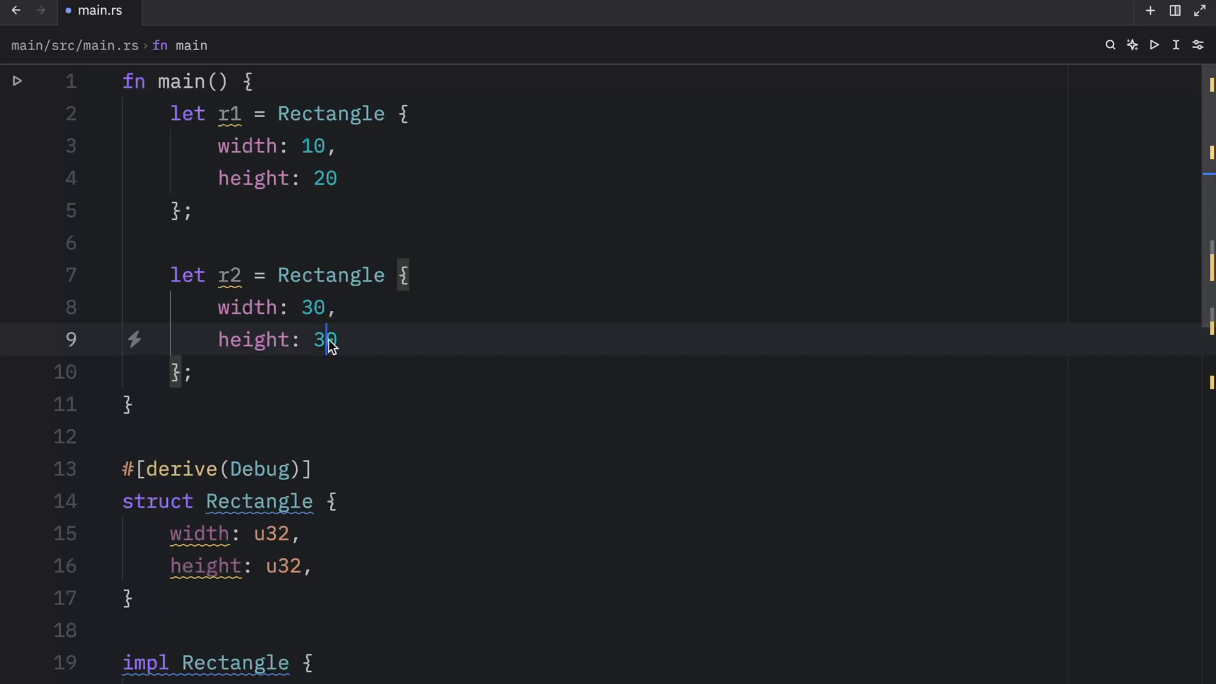
text(dbg!(r1)
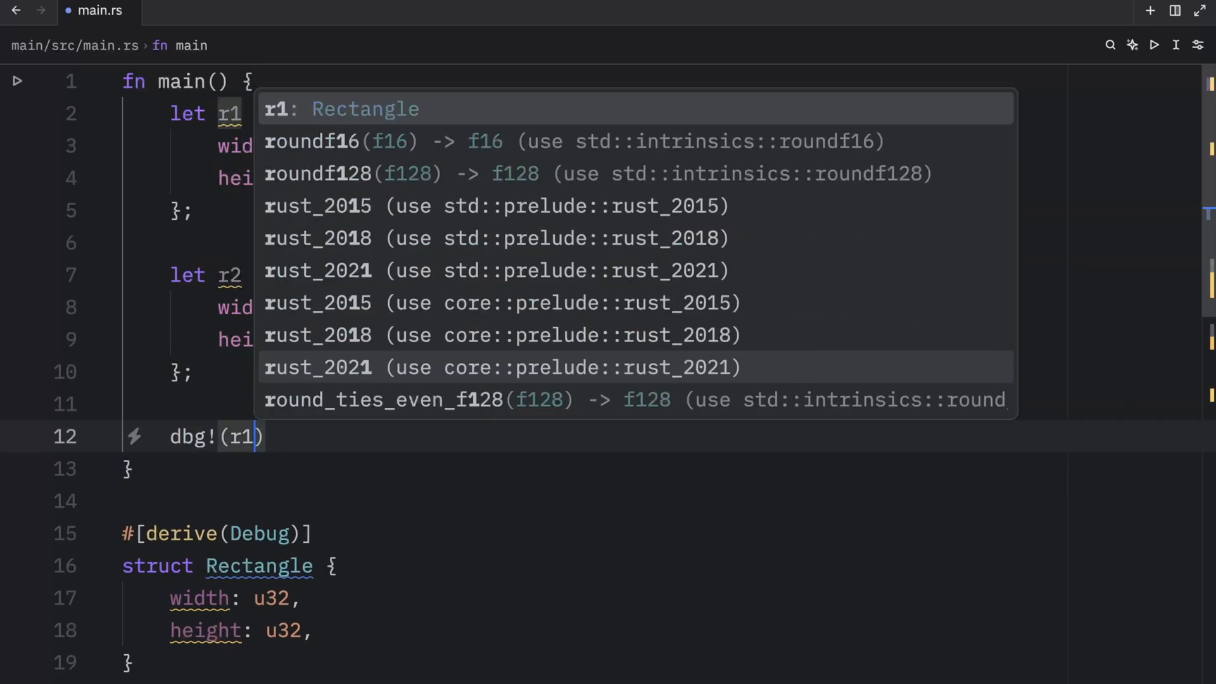
text(.)
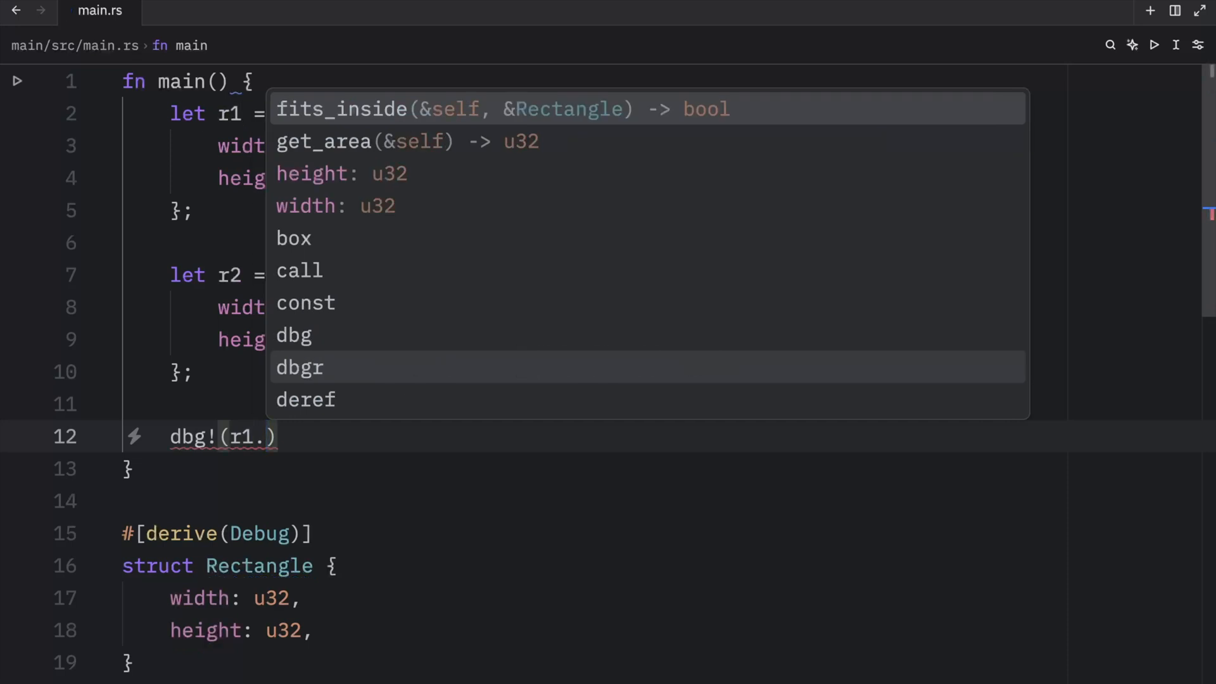
click(324, 141)
text(c)
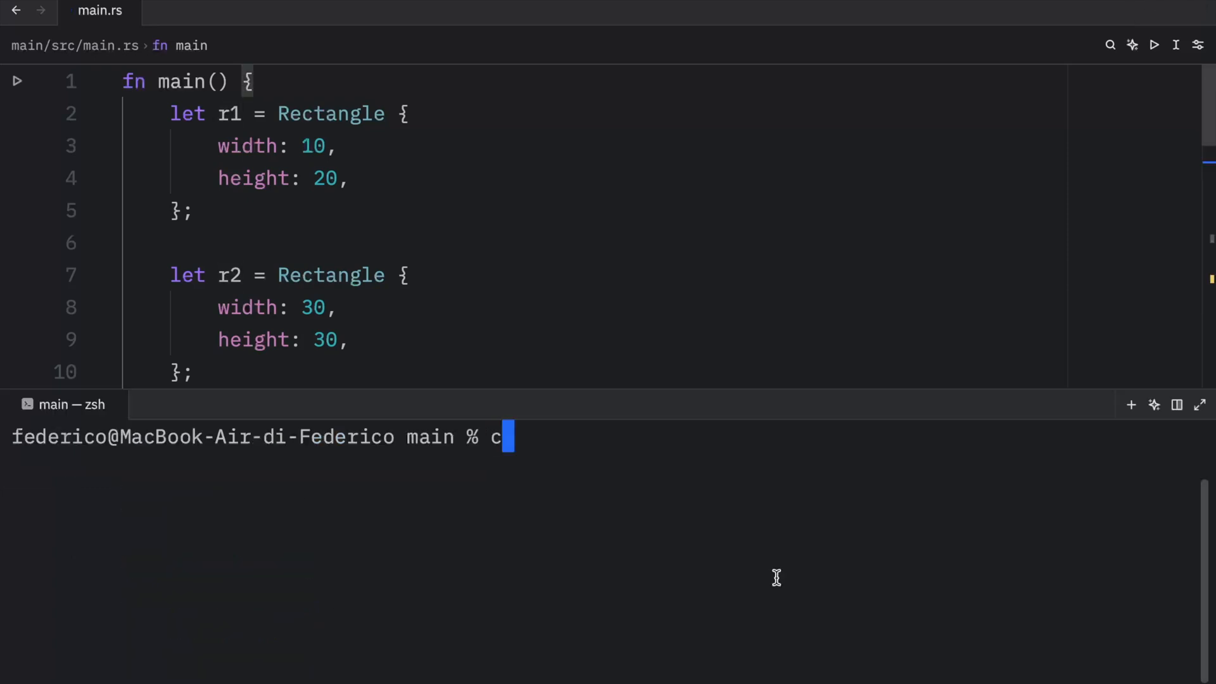
Run cargo run in the terminal to print both rectangle areas.
text(argo ru)
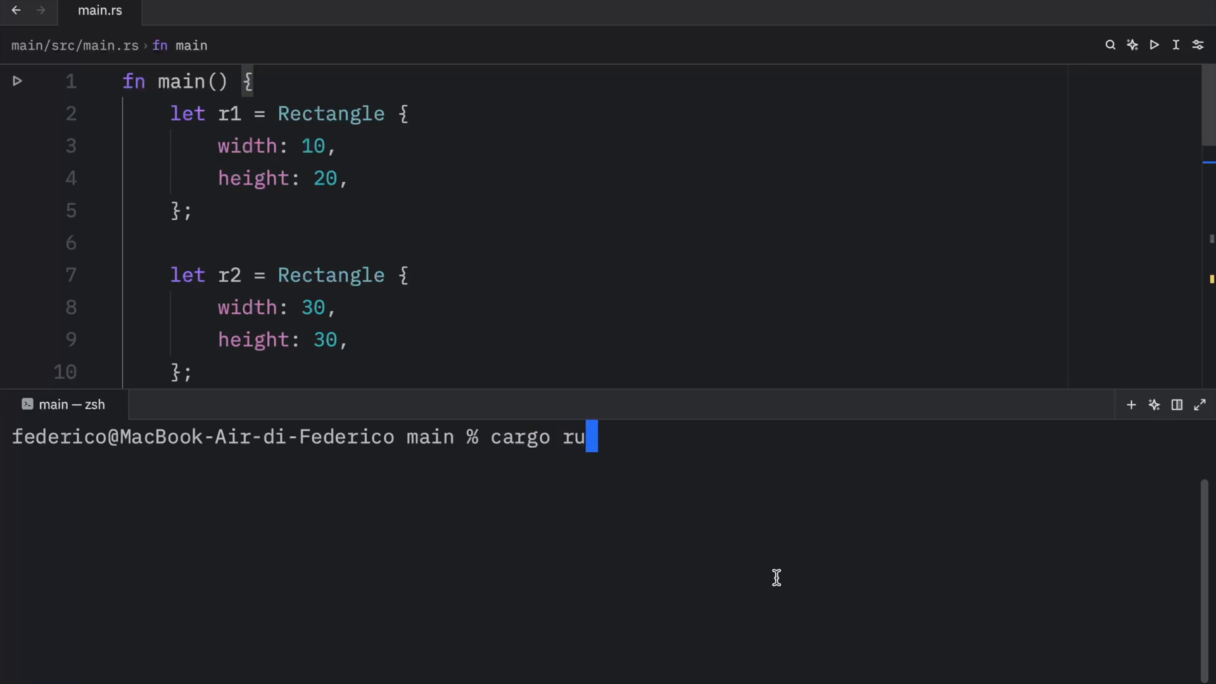
key(Return)
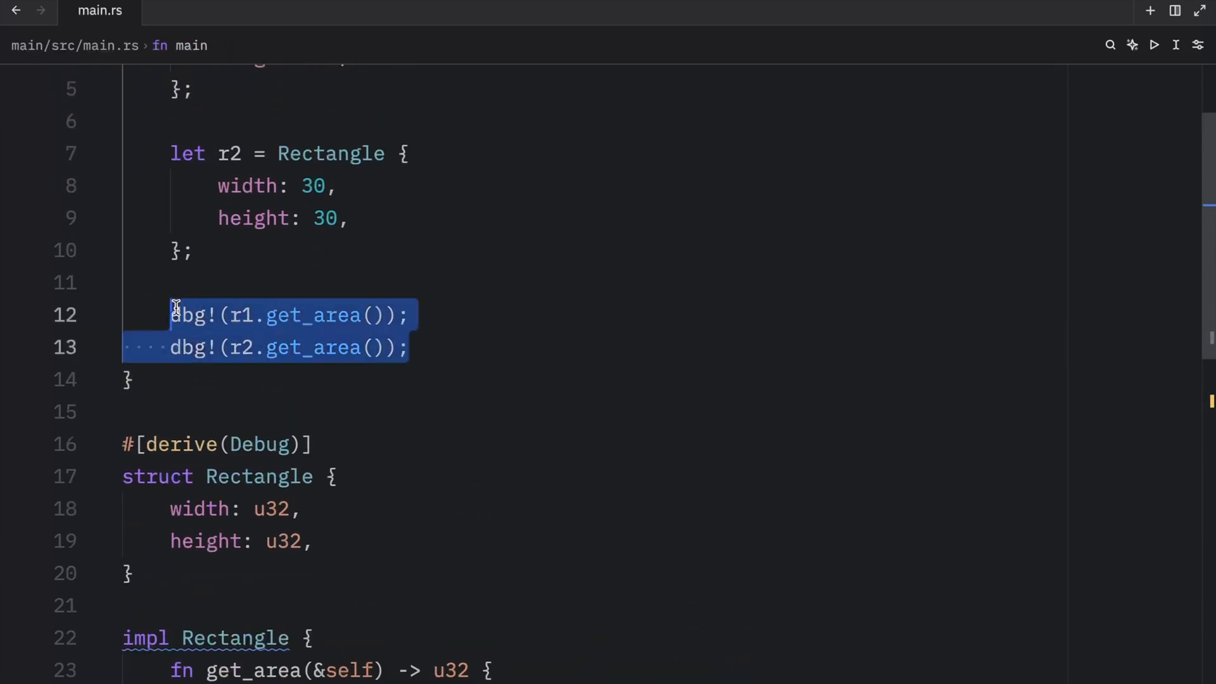
Add dbg!(r1.fits_inside(&r2)) and the reversed r2.fits_inside(&r1), running to show true and false.
text(dbg!()
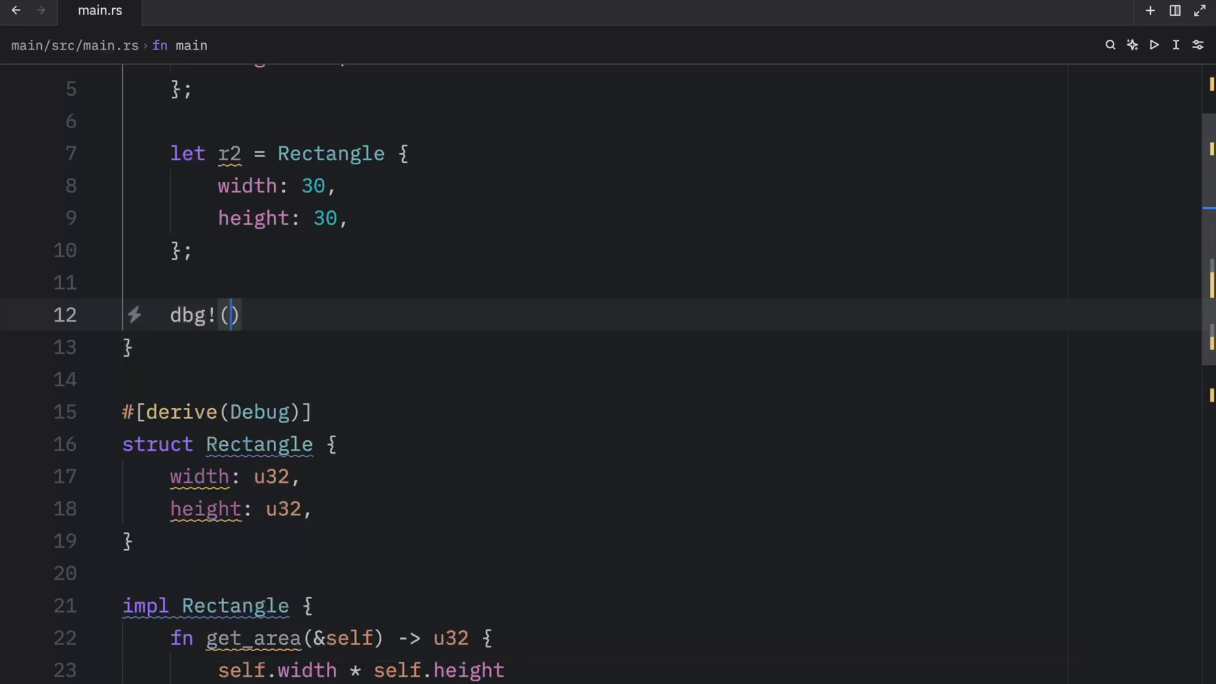
text(r1.)
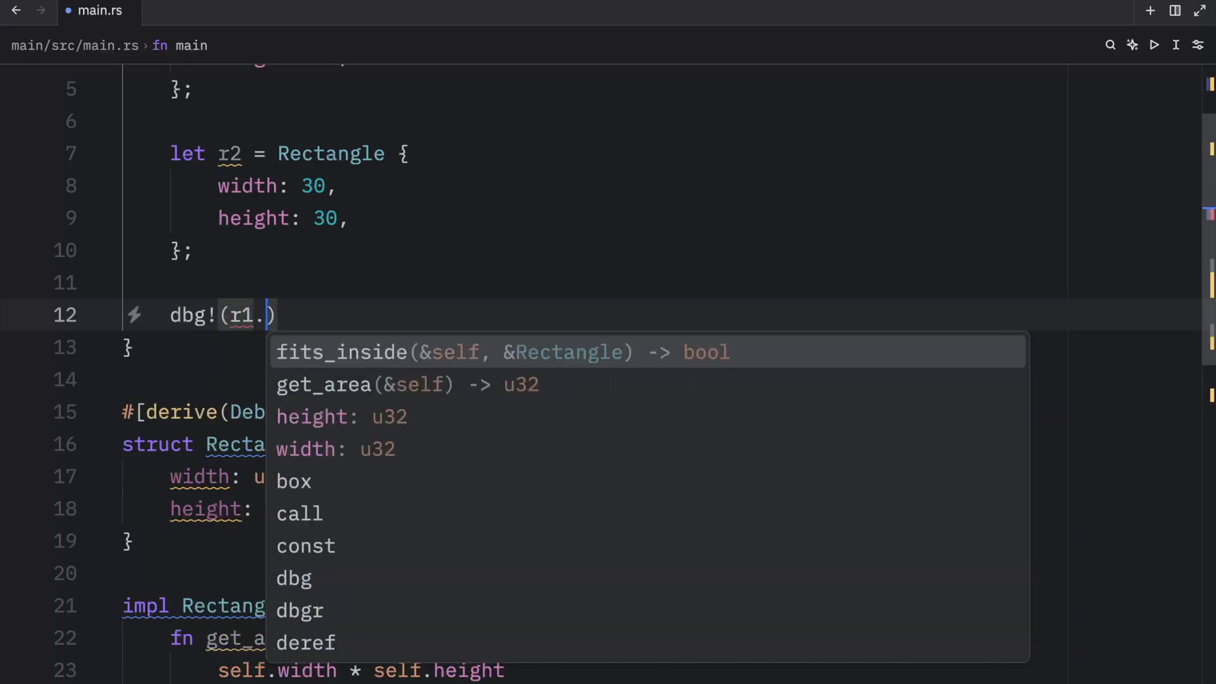
click(341, 352)
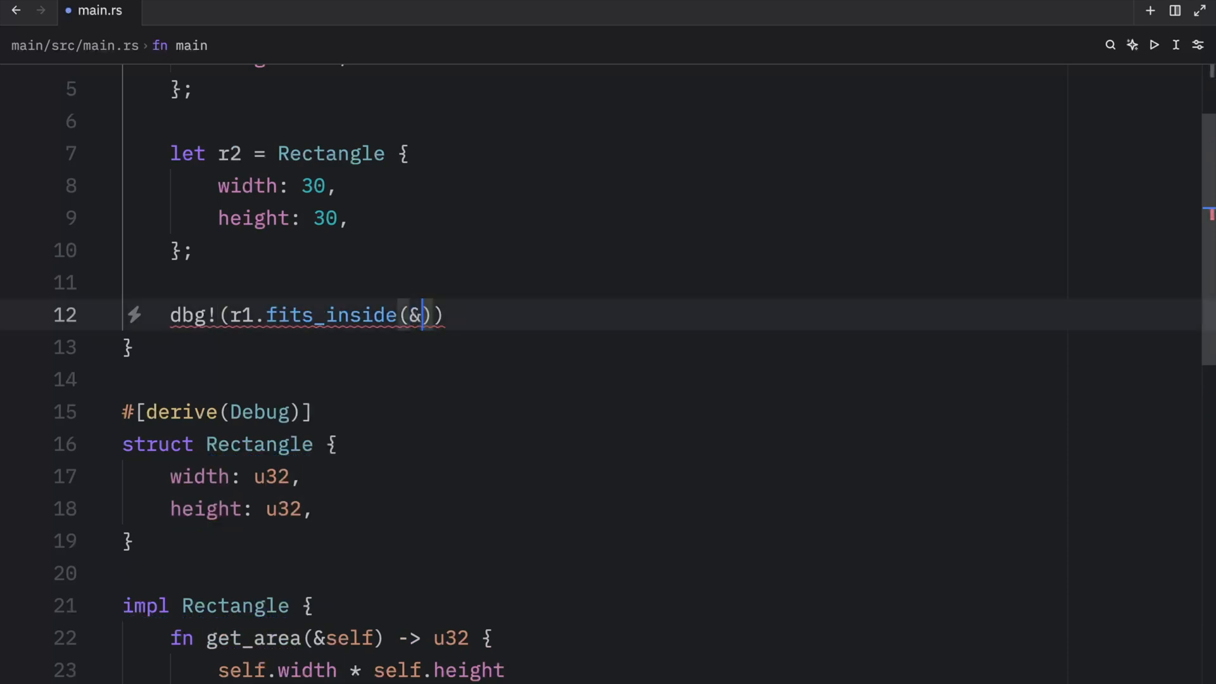
text(r2);)
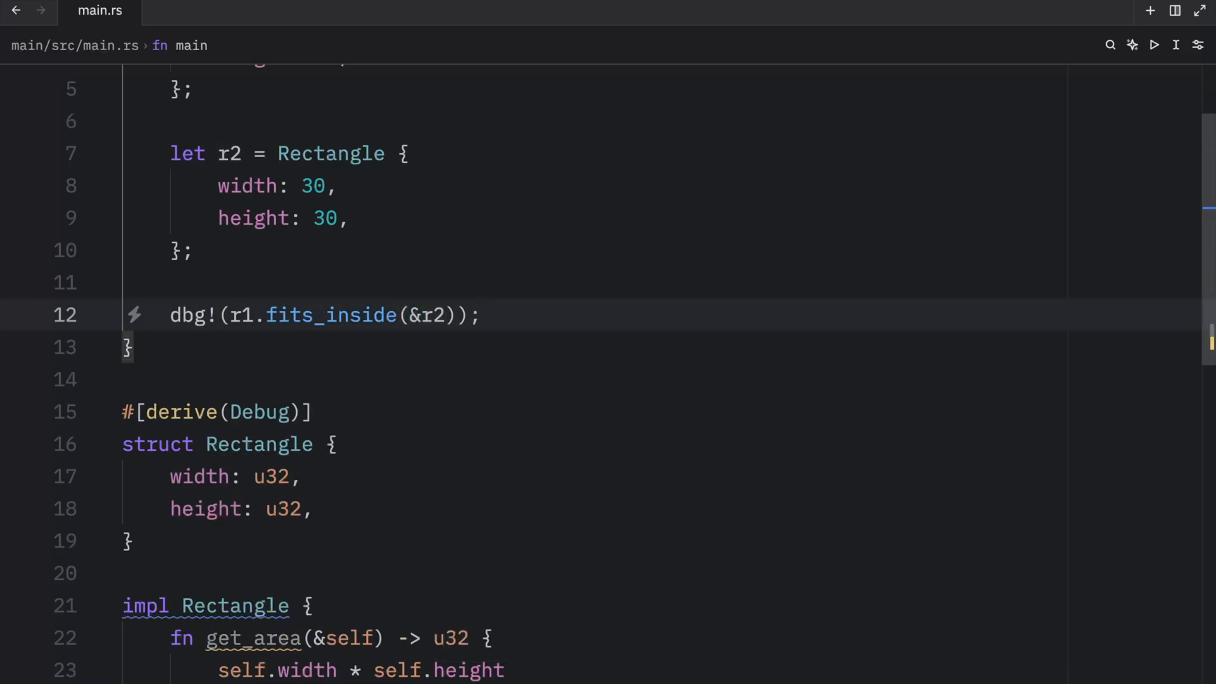
double_click(433, 316)
text(dbg!(r2.fits_inside(&r1));)
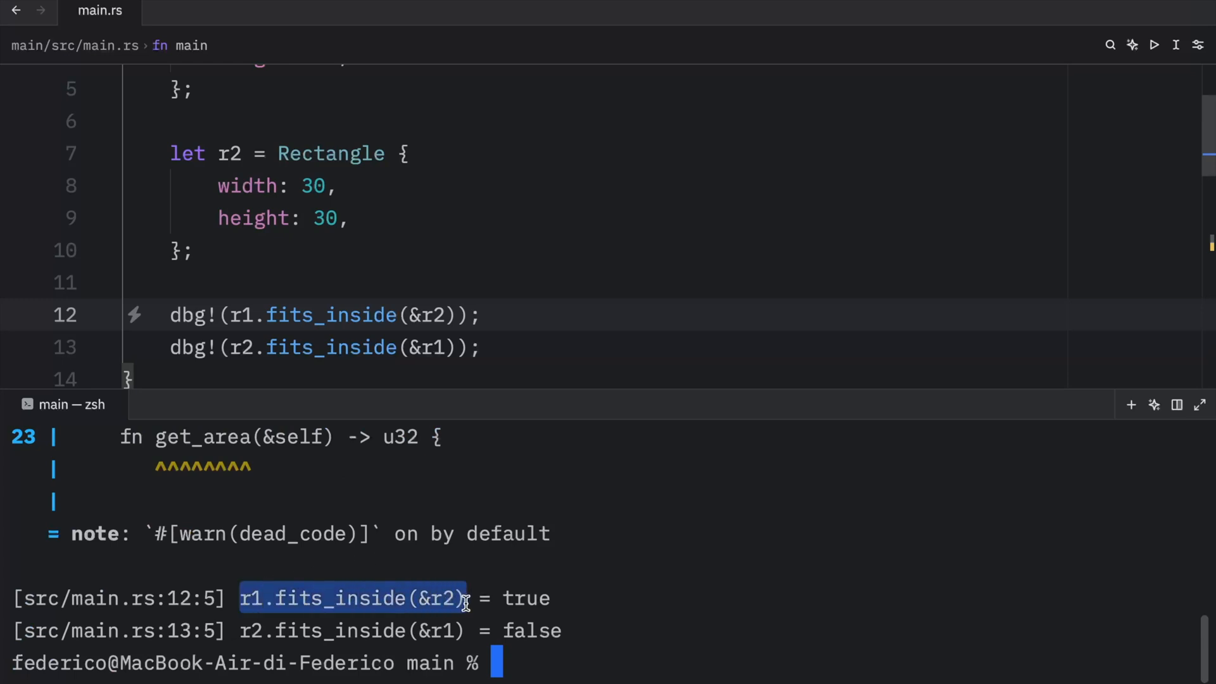
scroll(up, 3)
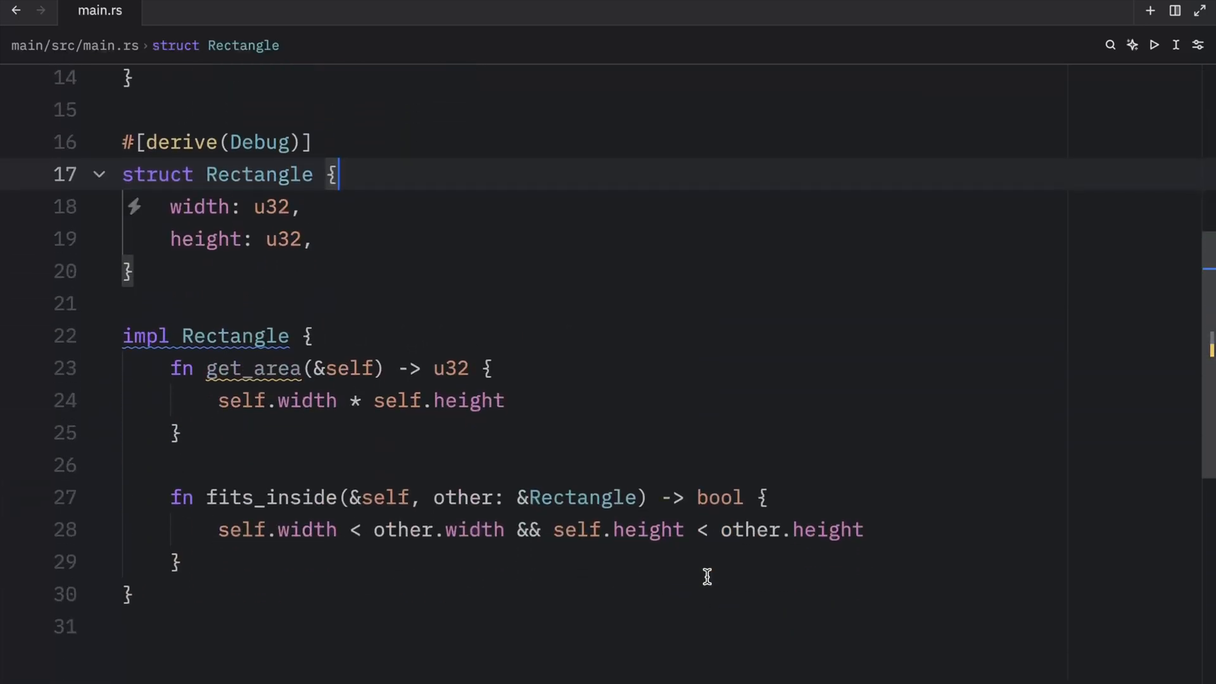
Start a second impl Rectangle block holding describe, which println!s width and height.
scroll(down, 3)
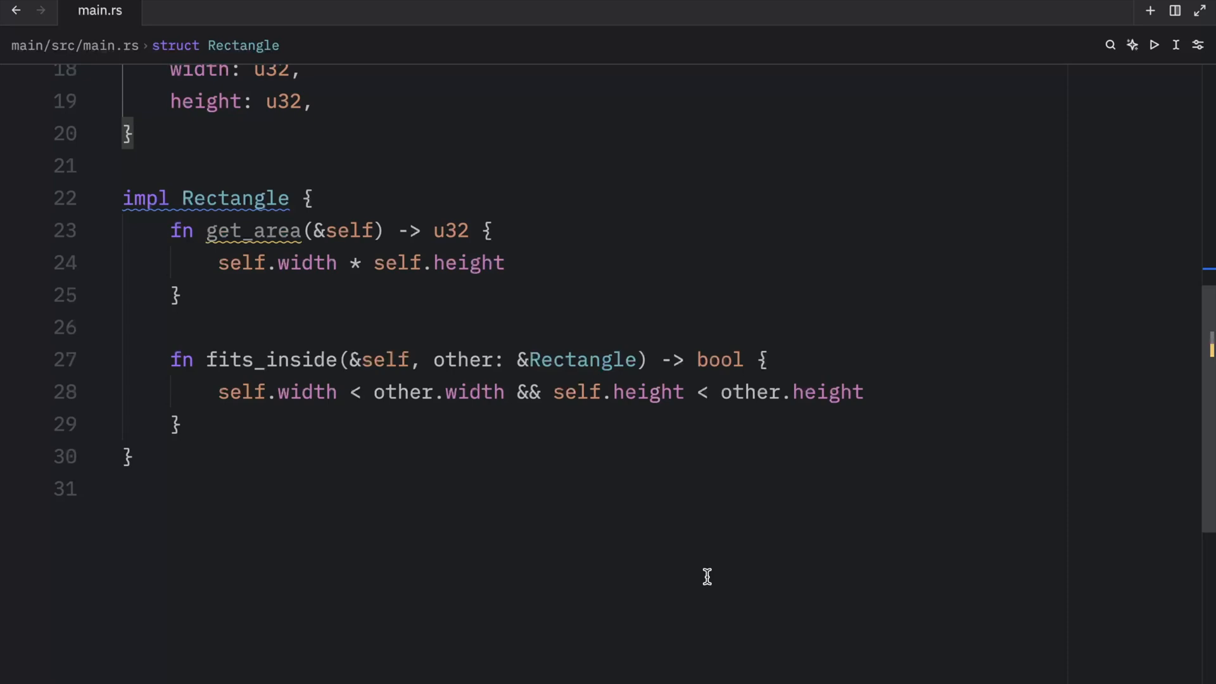
mouse_move(247, 371)
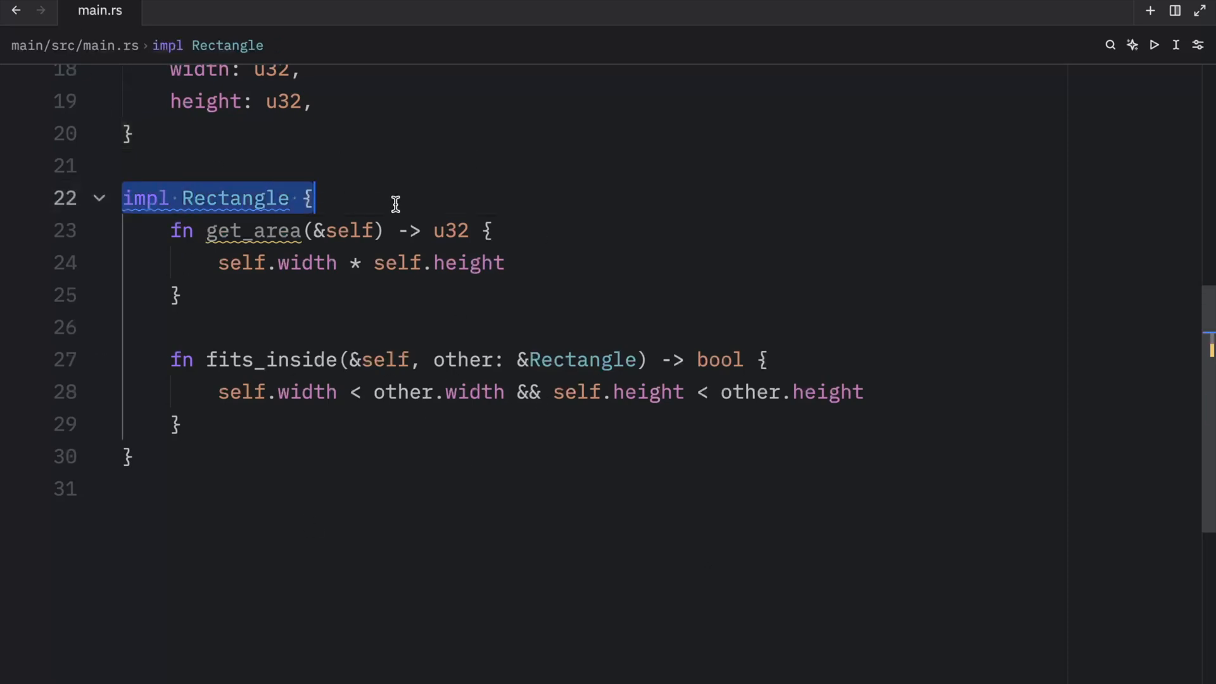
click(274, 457)
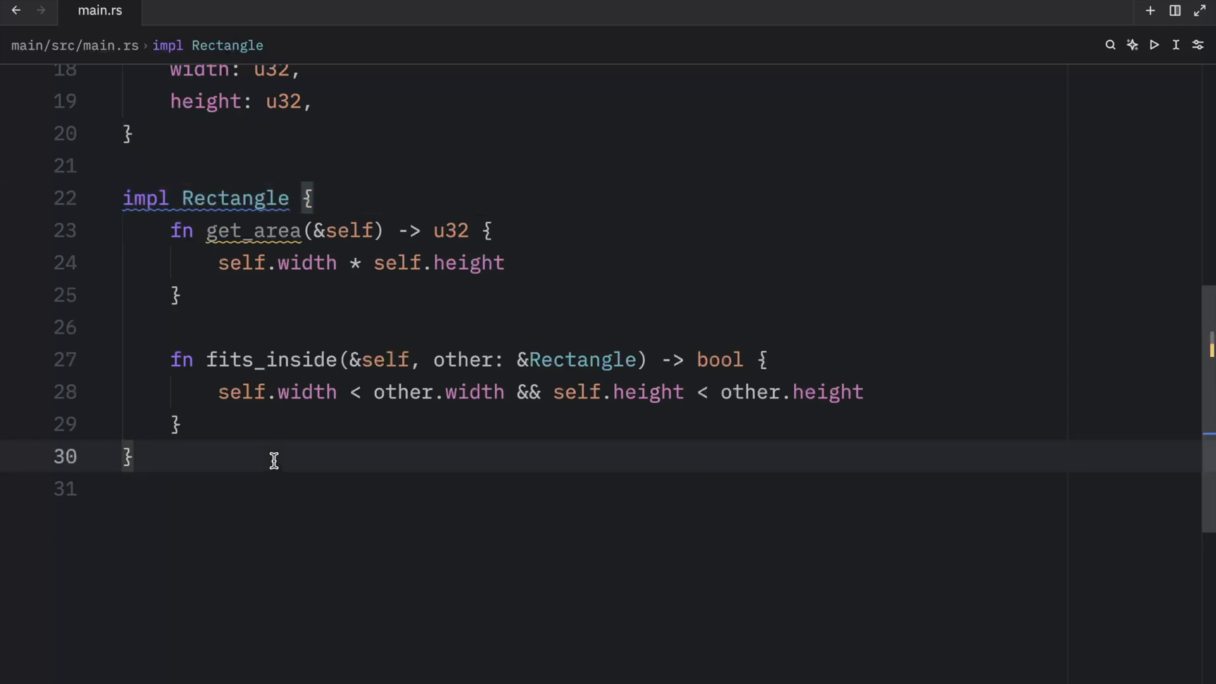
scroll(up, 3)
text(impl Rectangle {)
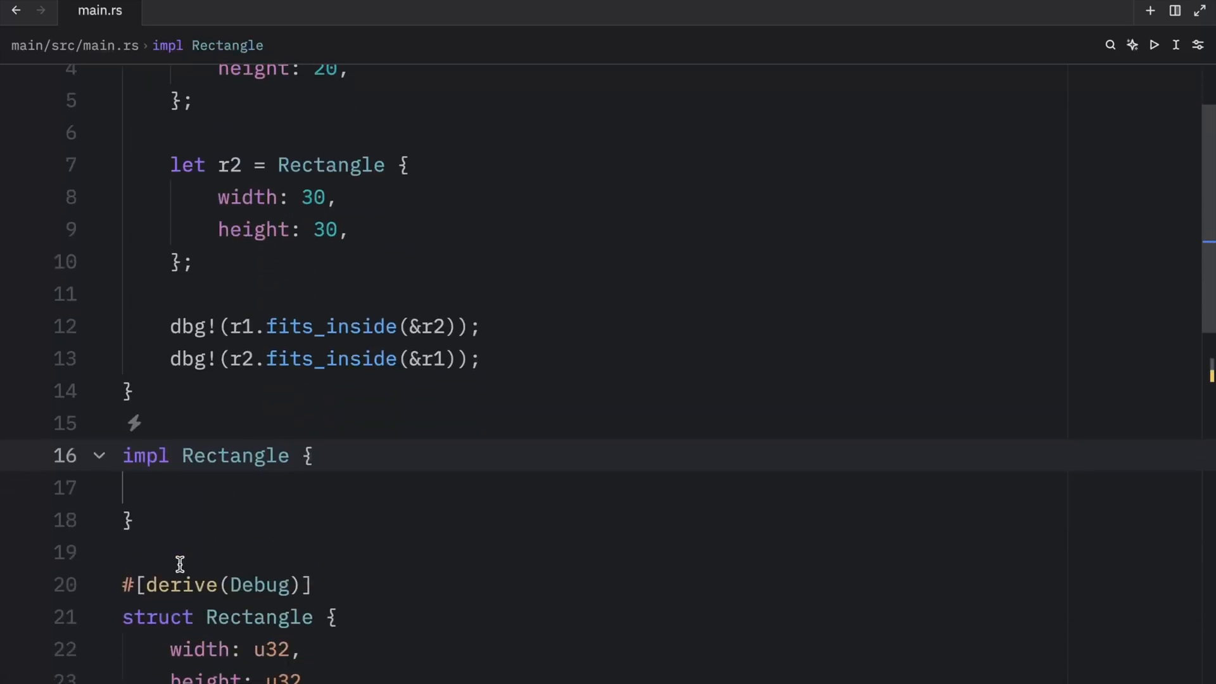
click(347, 486)
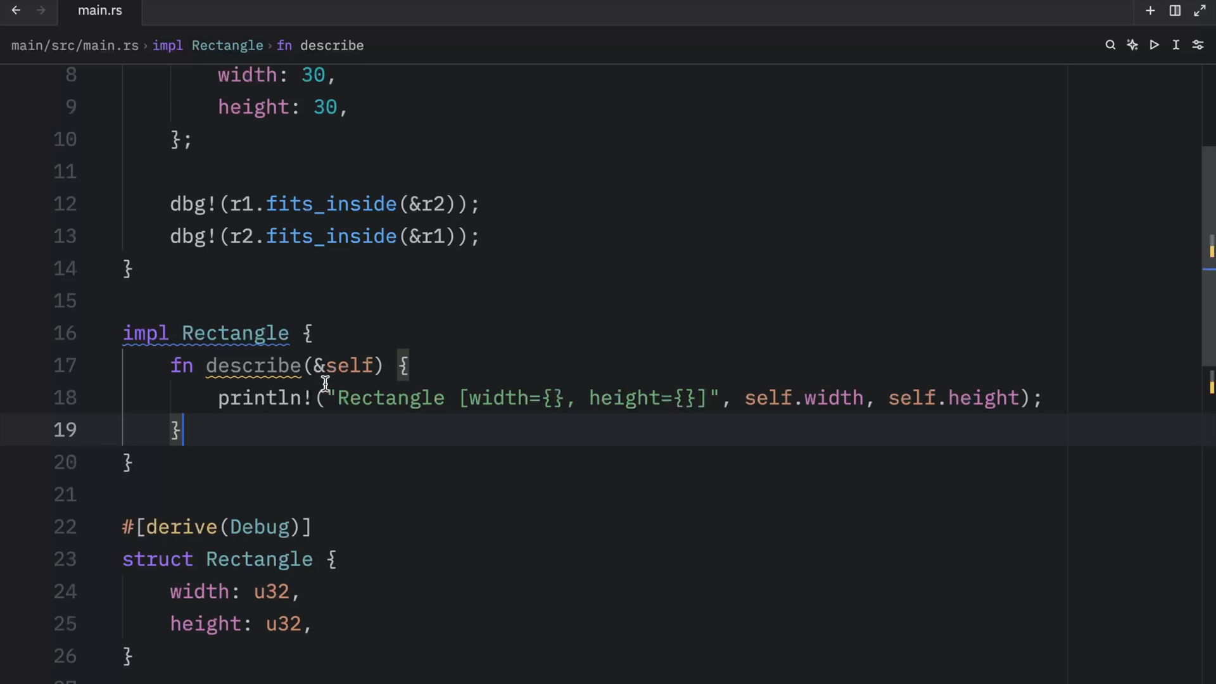
mouse_move(350, 354)
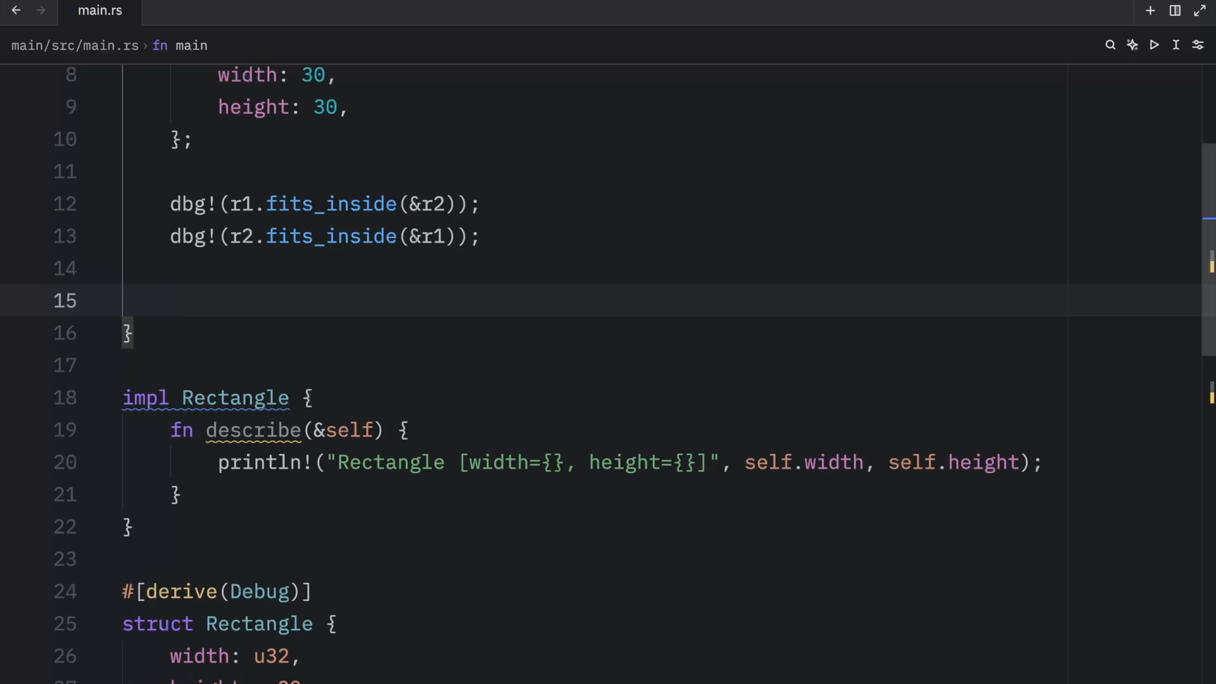
Call r1.describe() and r2.describe() in main and run cargo run -q.
text(r1.describe();)
text(cargo run -q)
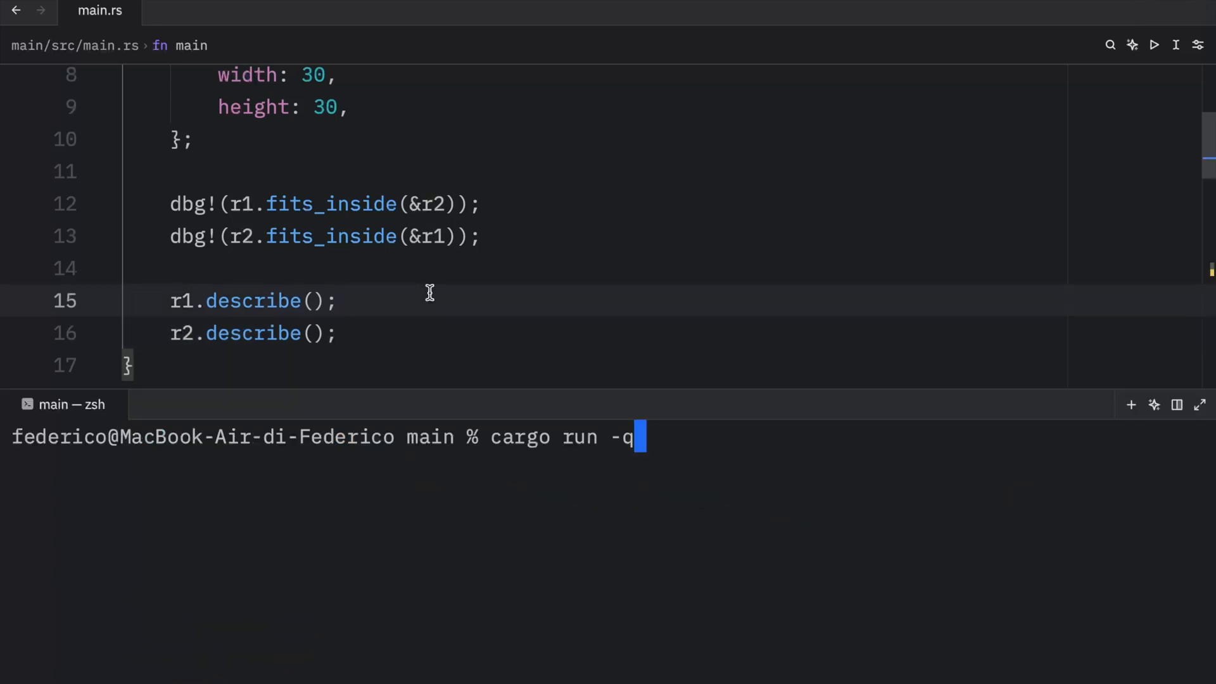
key(Return)
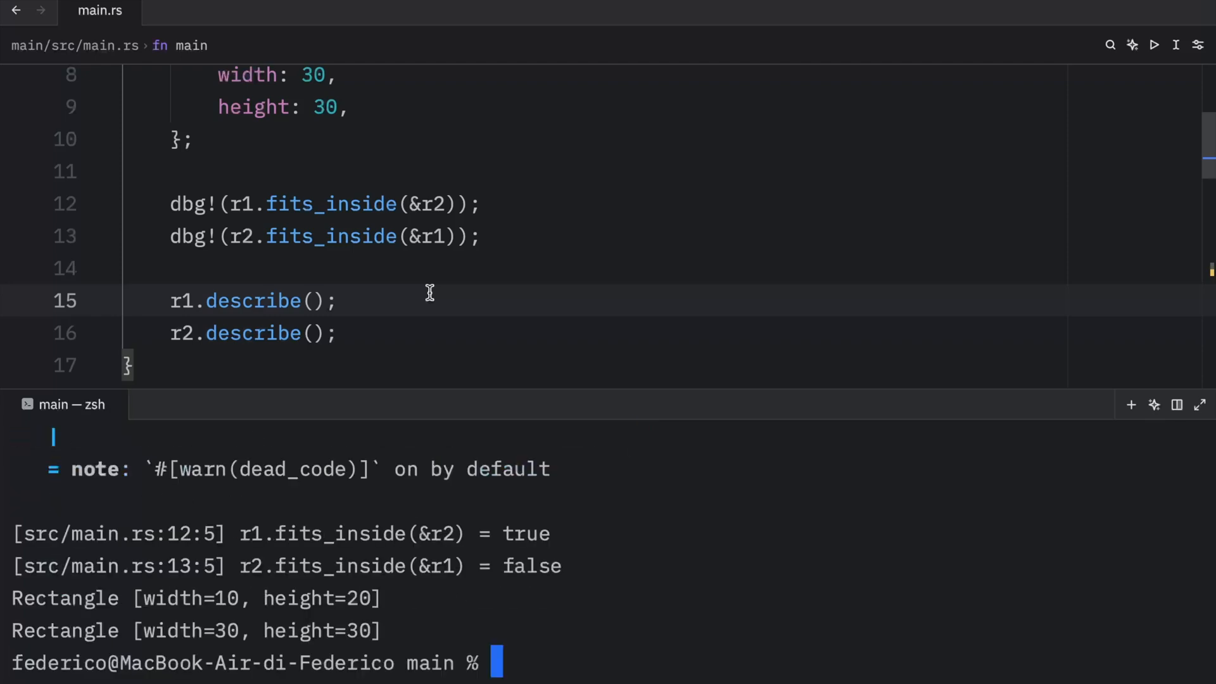
mouse_move(287, 602)
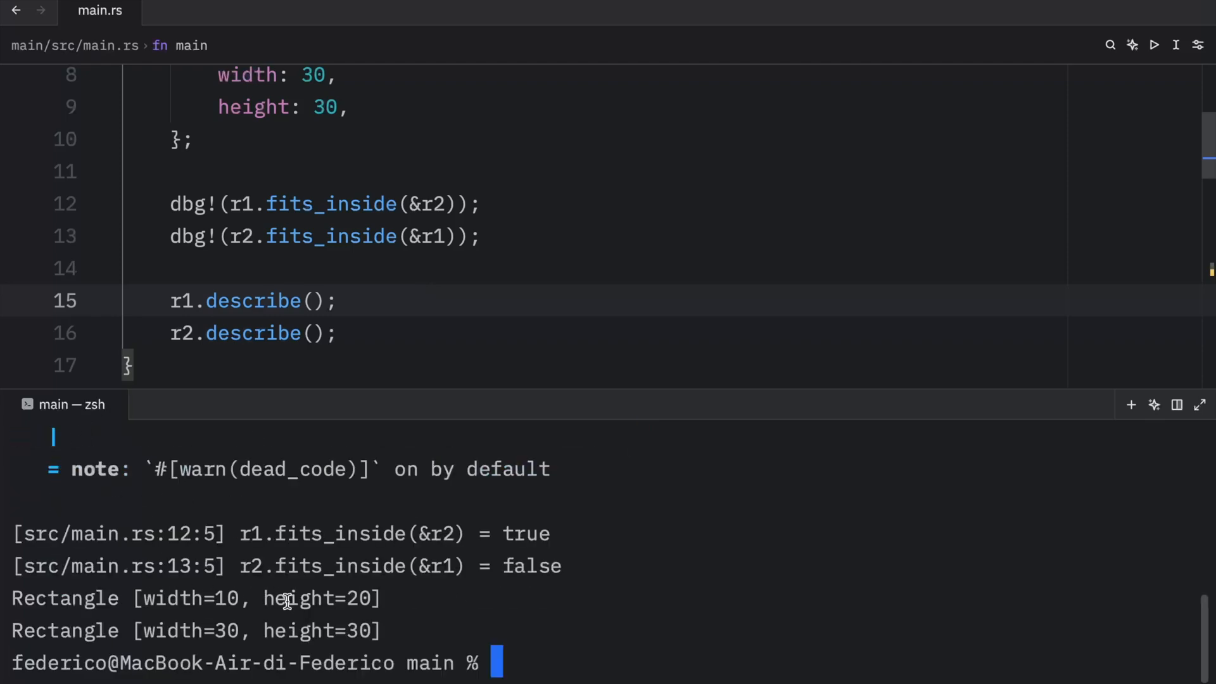
mouse_move(314, 618)
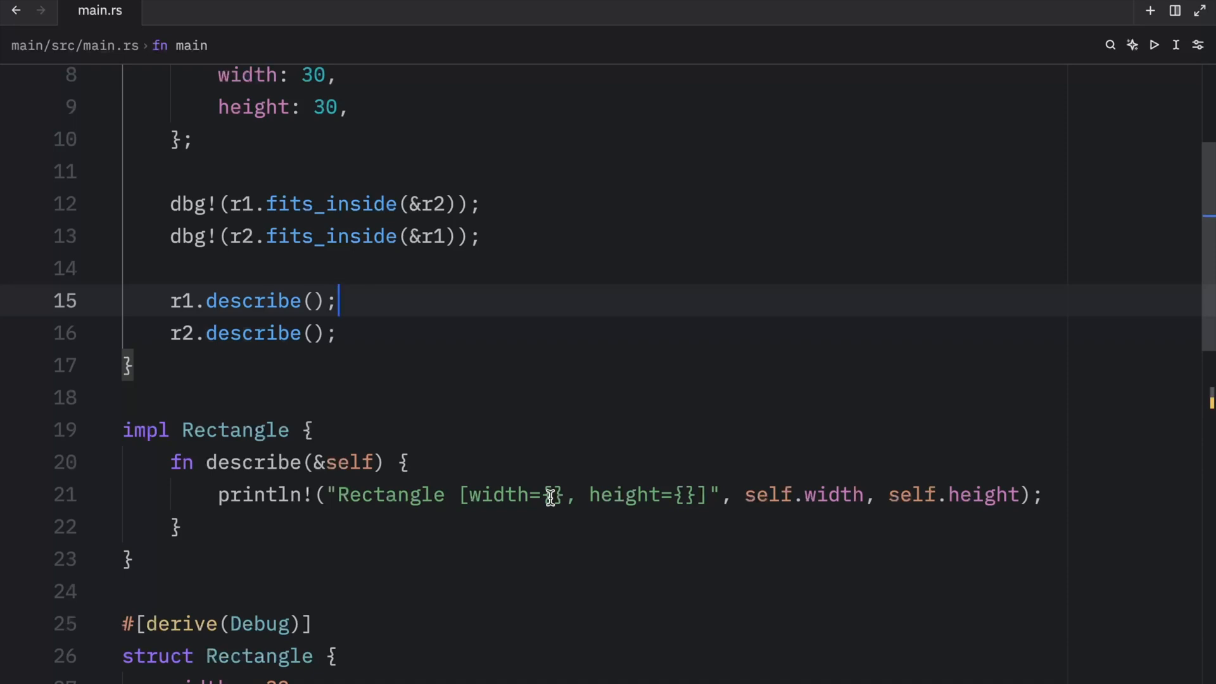
mouse_move(129, 511)
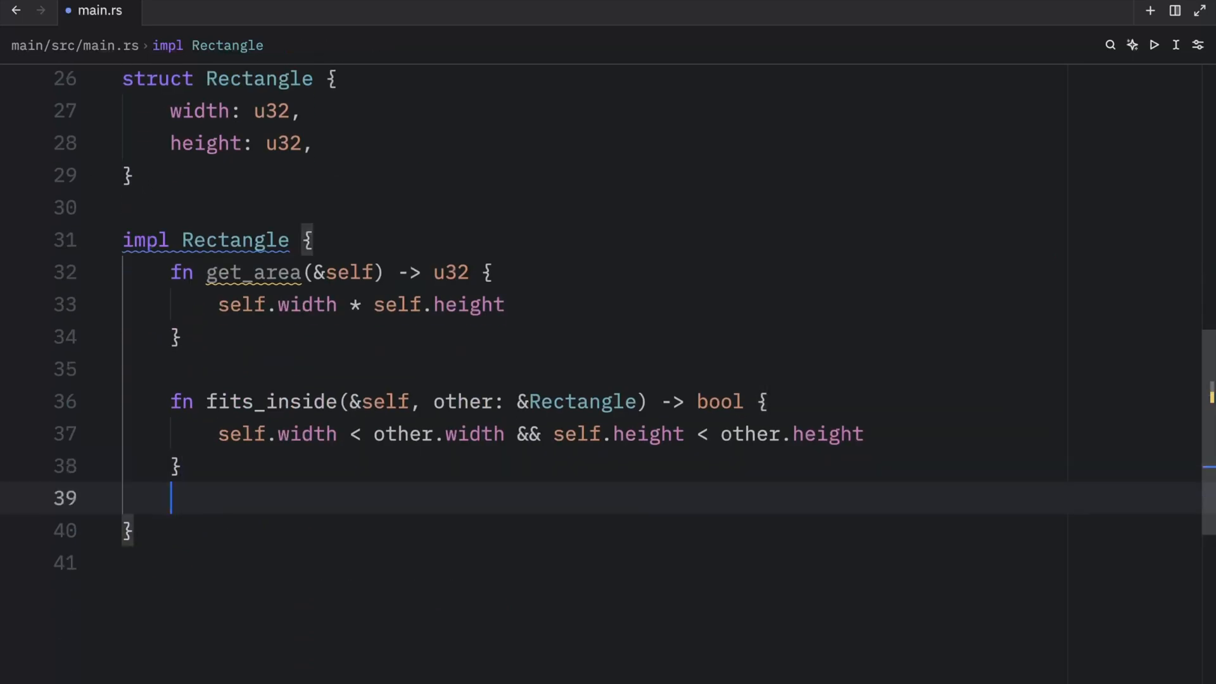
Relocate describe into the original impl Rectangle block beside get_area and fits_inside.
scroll(up, 3)
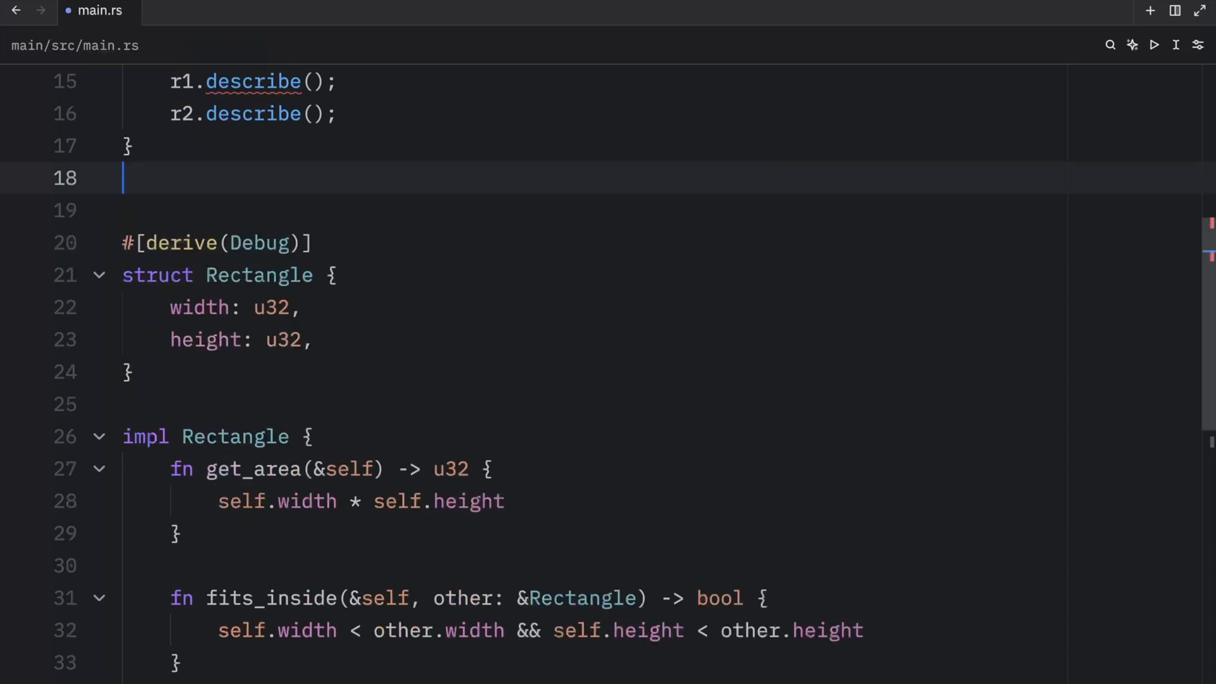
scroll(down, 3)
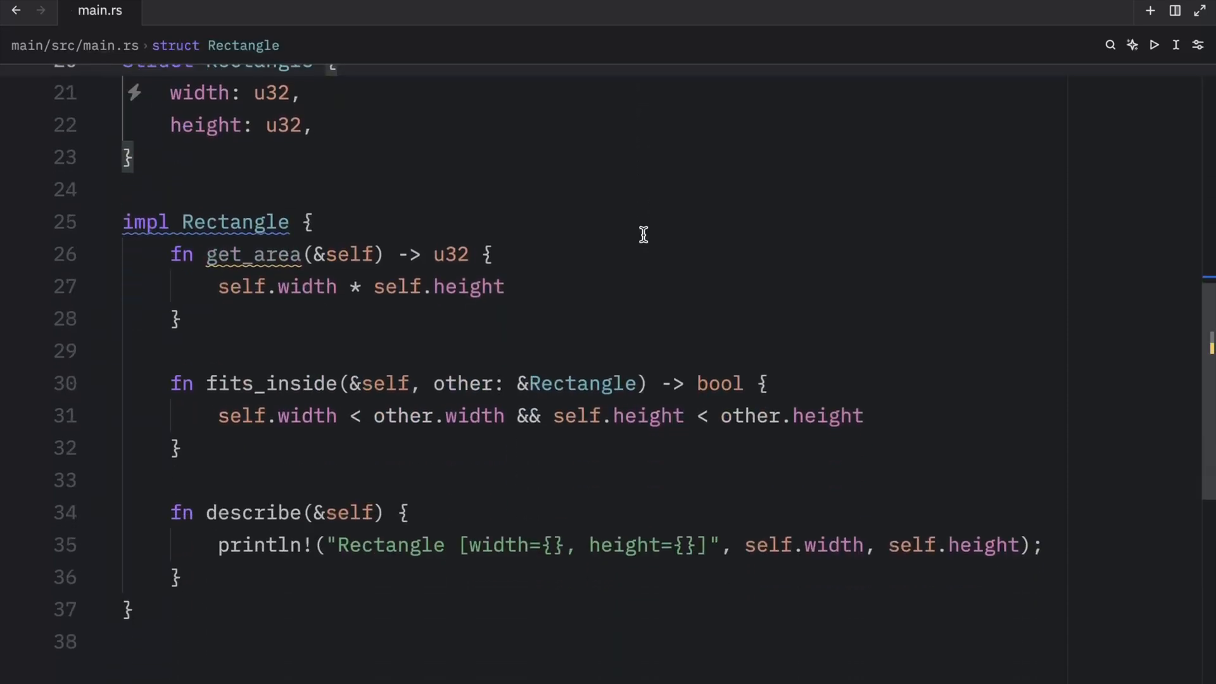
scroll(up, 3)
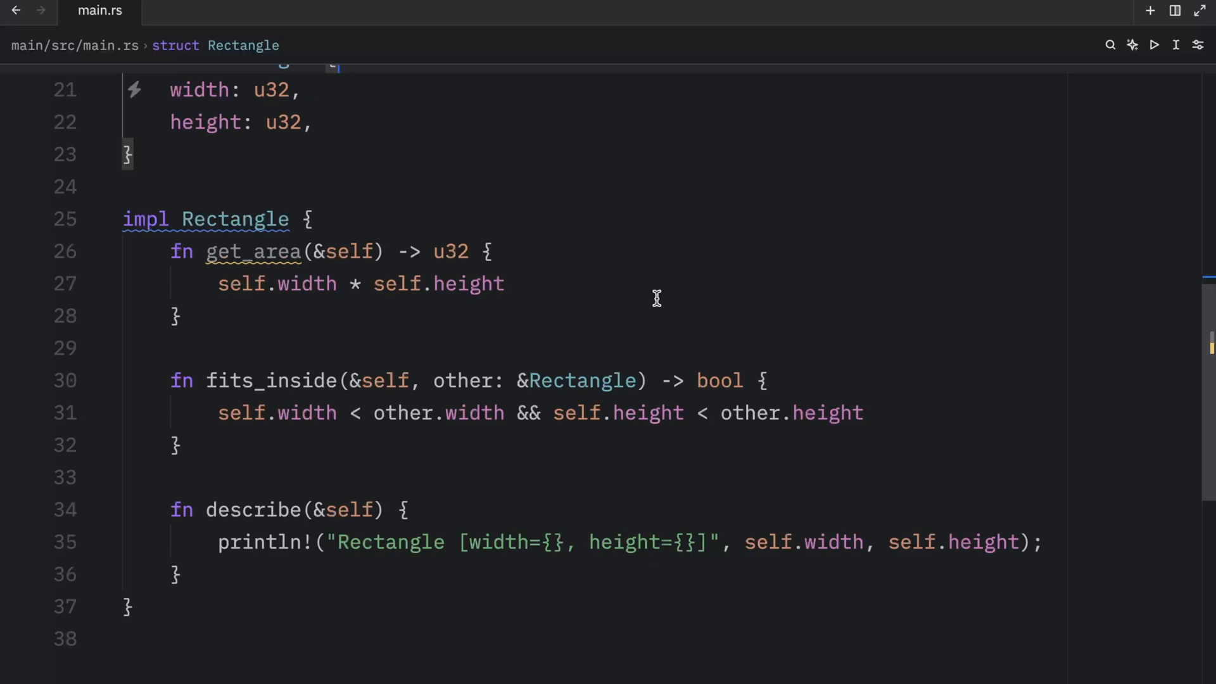
click(179, 316)
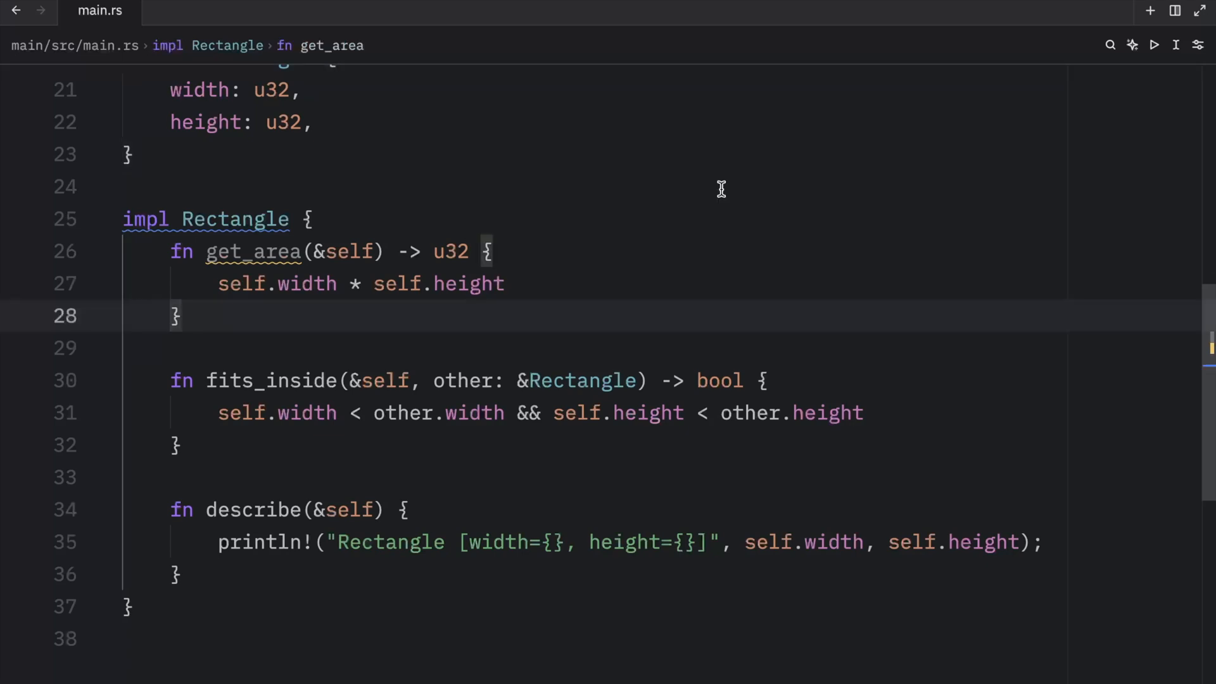
click(183, 316)
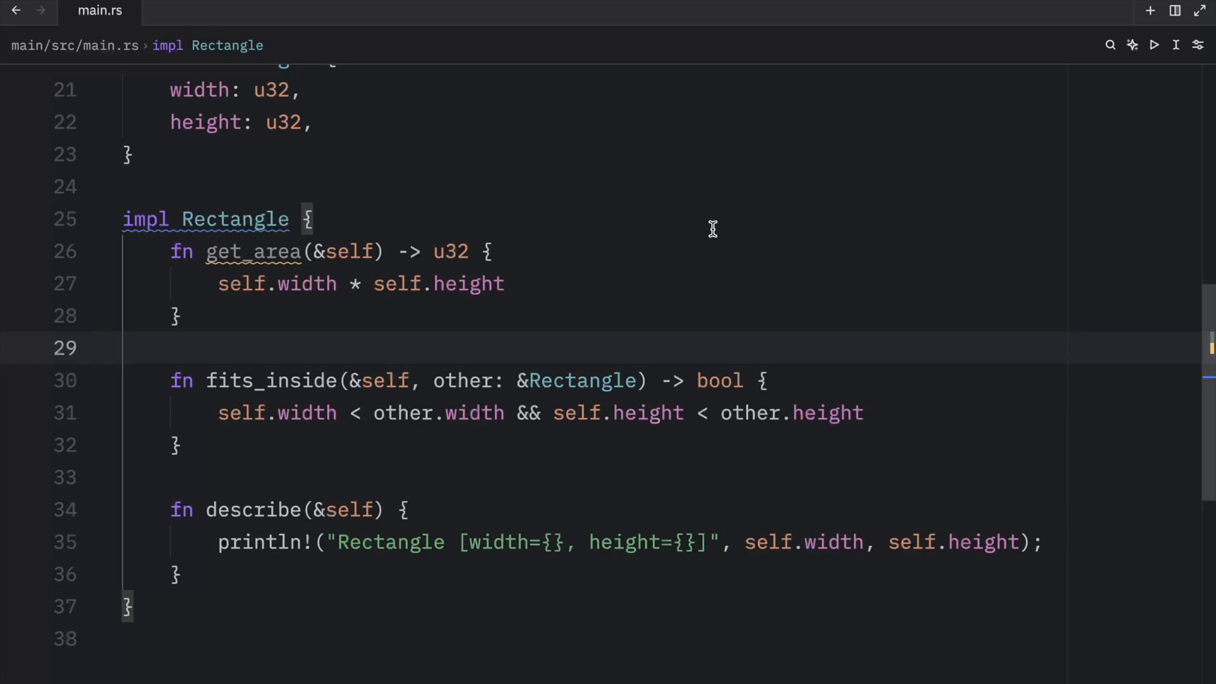
mouse_move(532, 357)
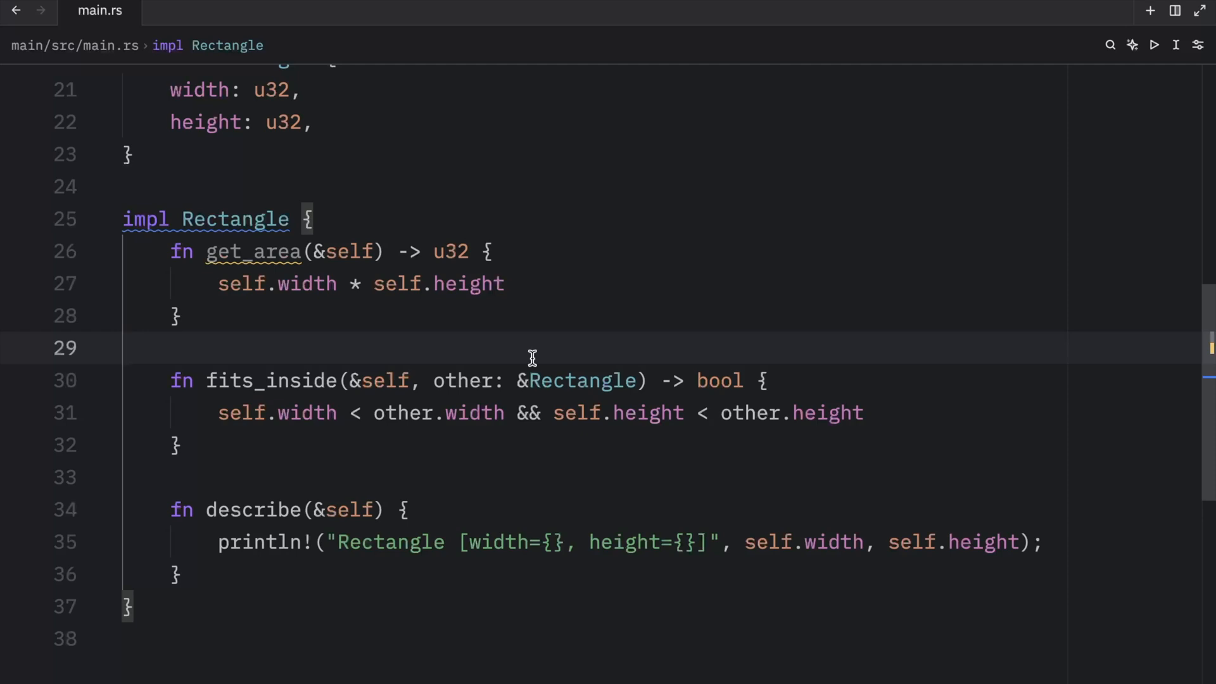
Clear main and write let name = String::from("Bob");.
scroll(up, 3)
text(let)
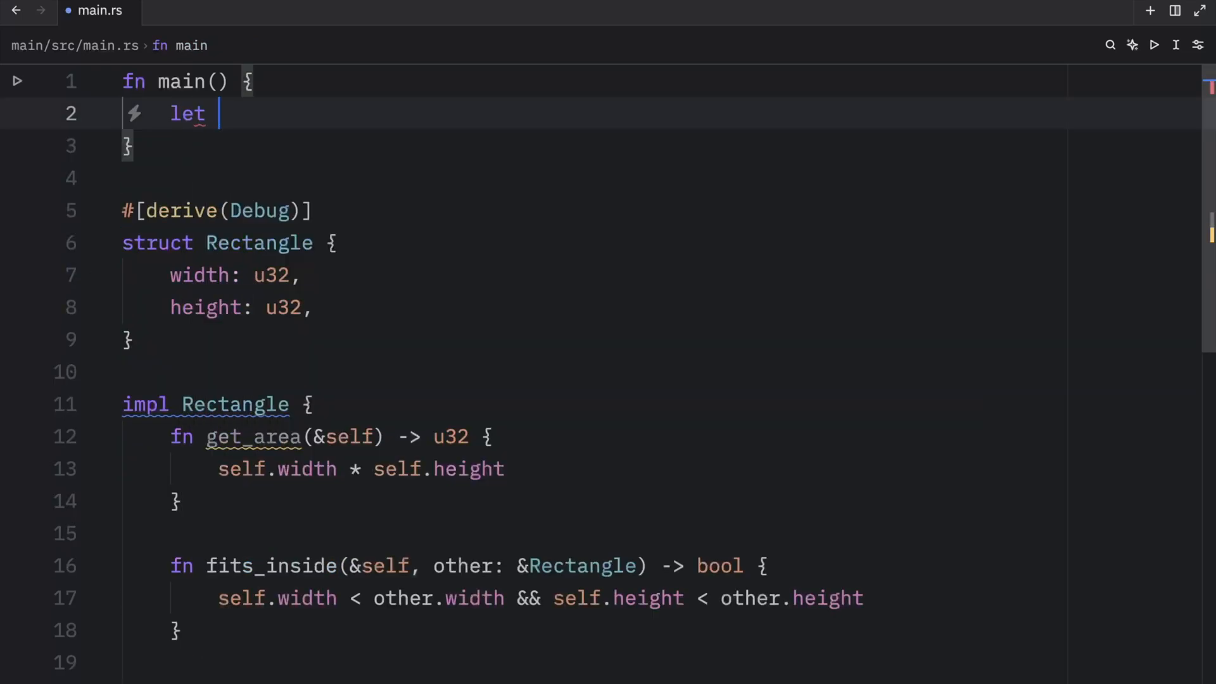
text(name =)
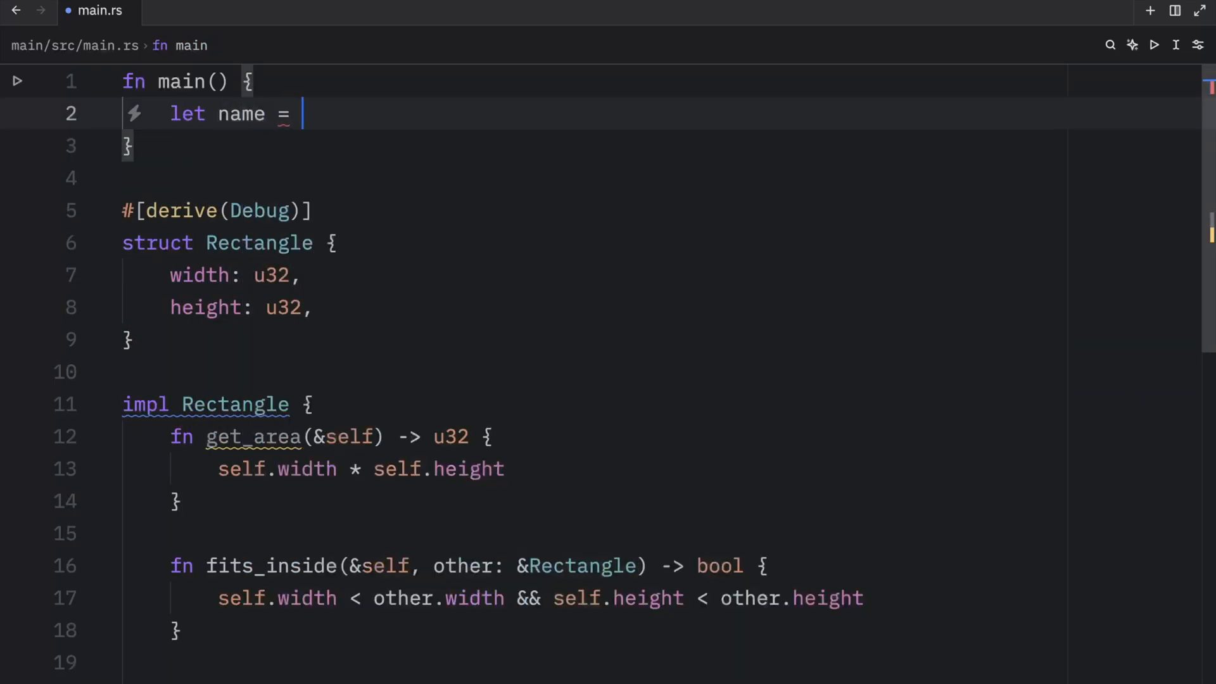
text(String::from("Bob");)
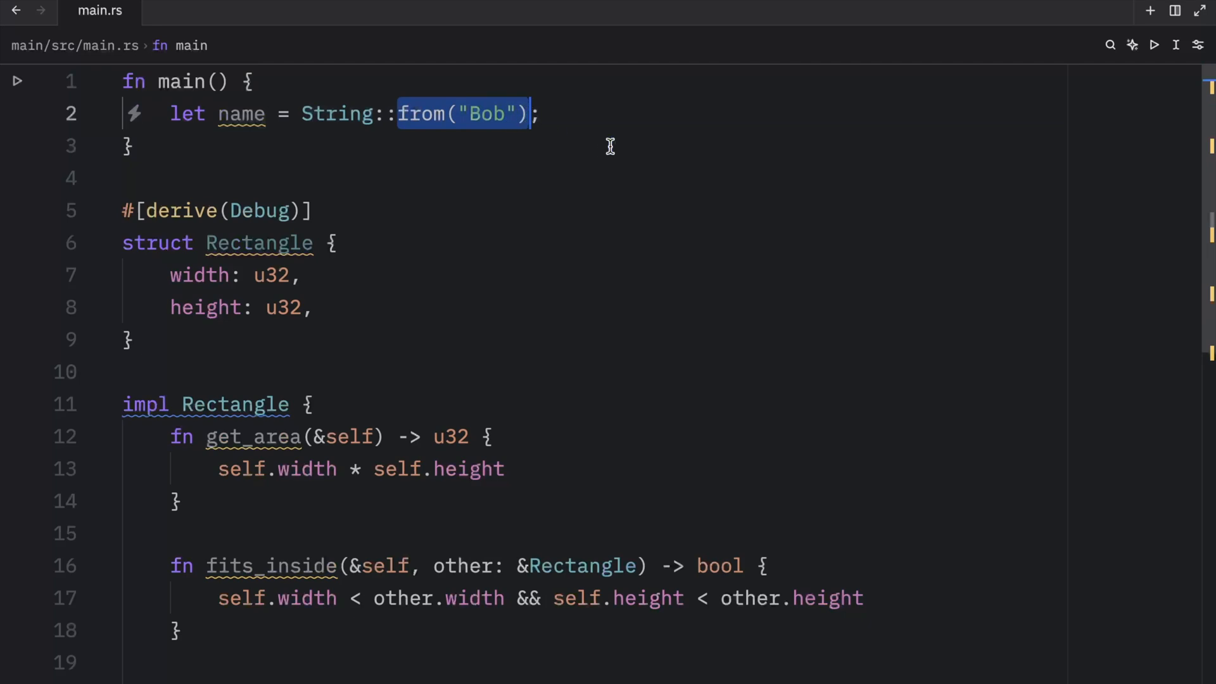
mouse_move(403, 92)
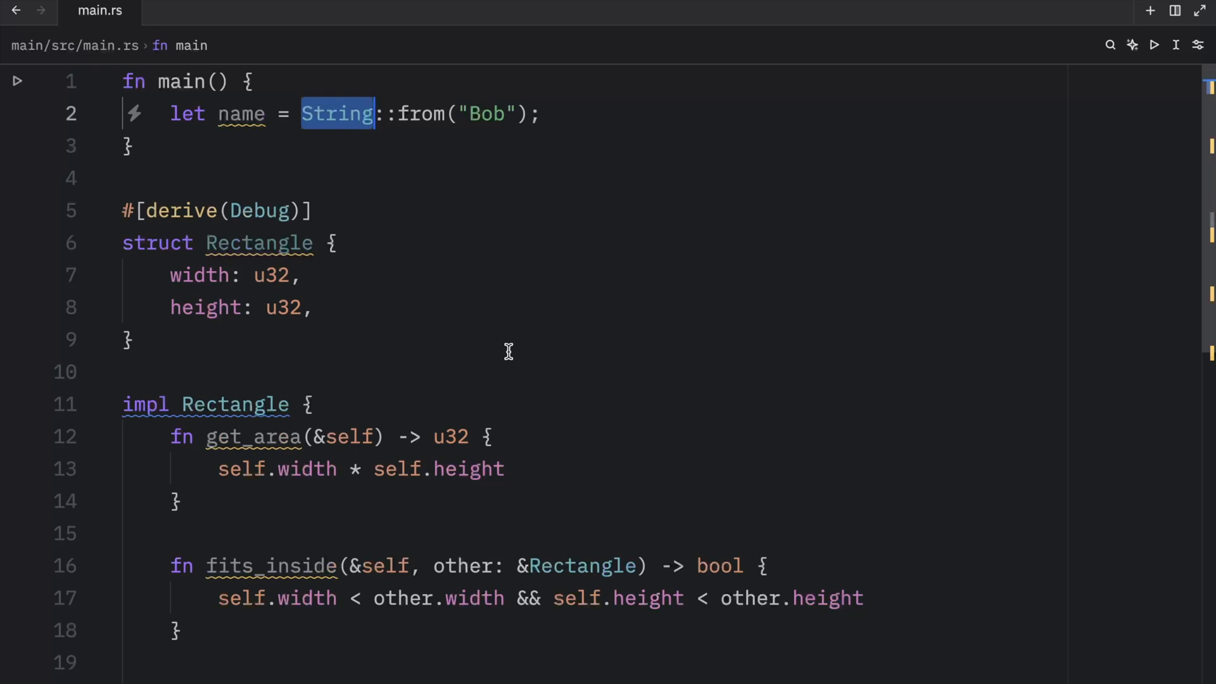
Declare fn new_square(size: u32) -> Self inside impl Rectangle.
scroll(down, 3)
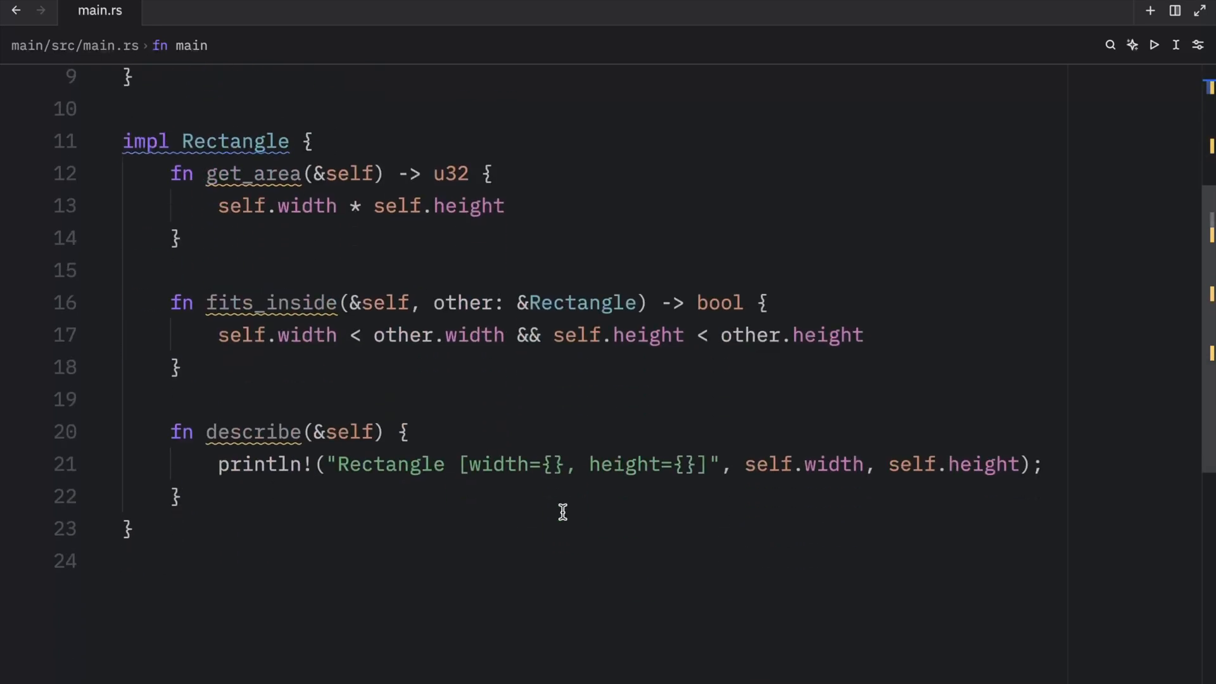
mouse_move(734, 367)
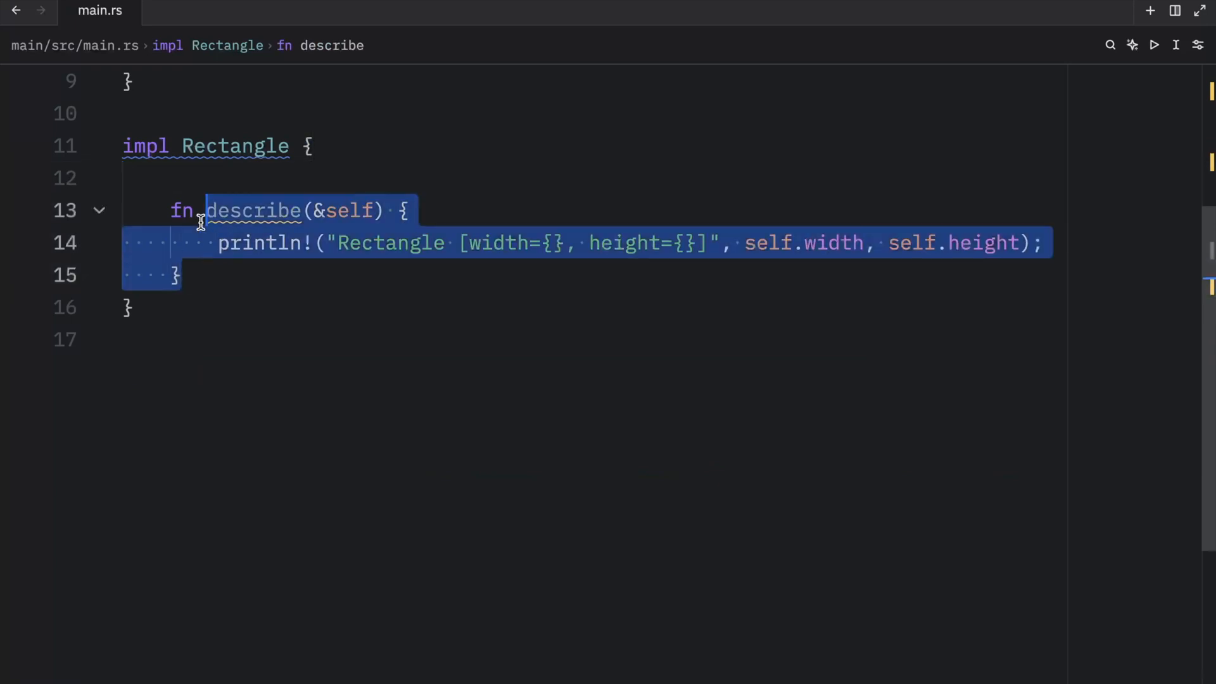
click(240, 275)
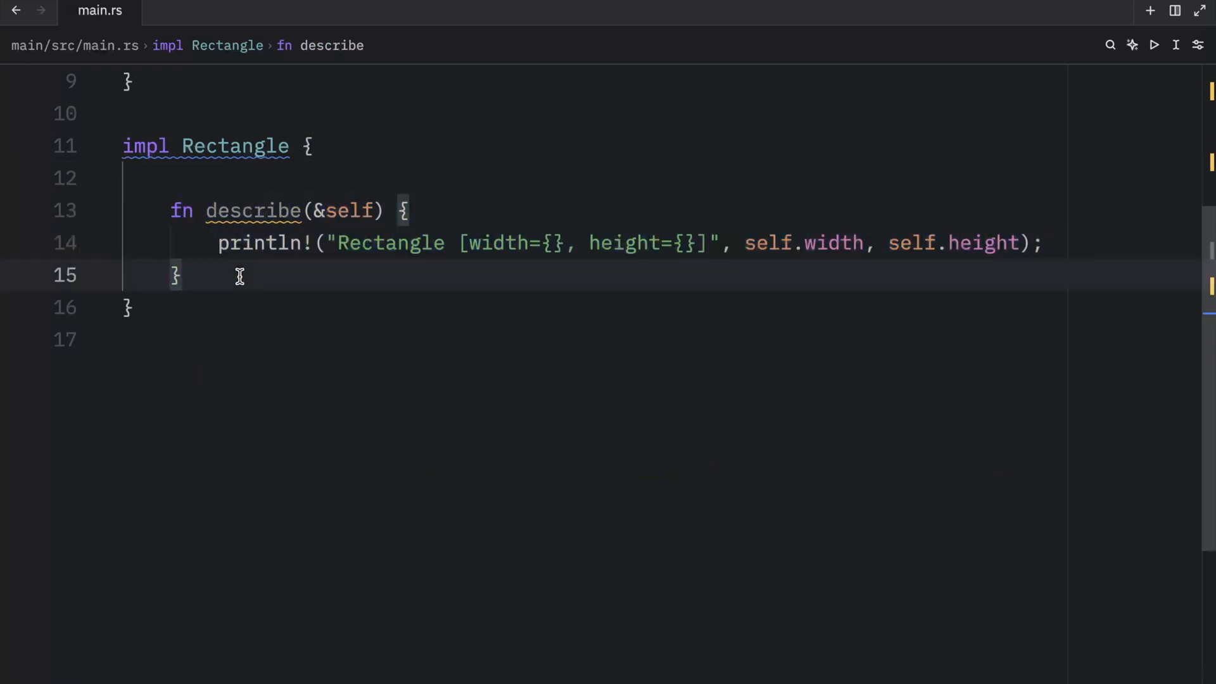
text(fn)
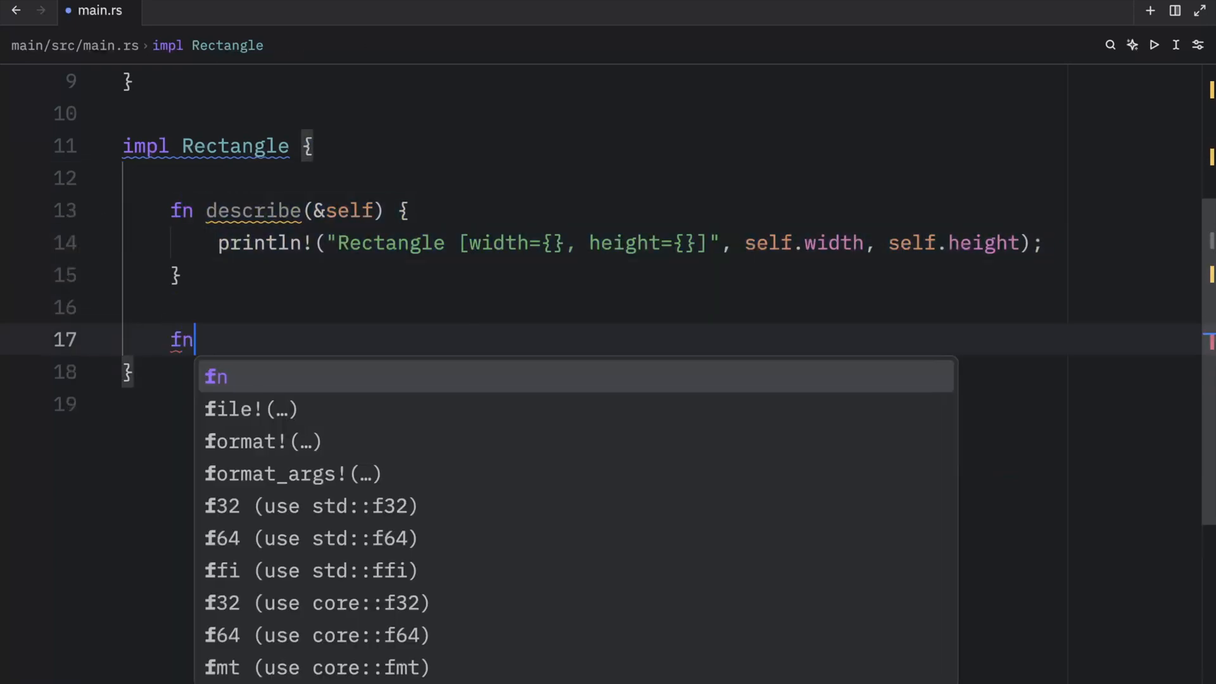
text(new_)
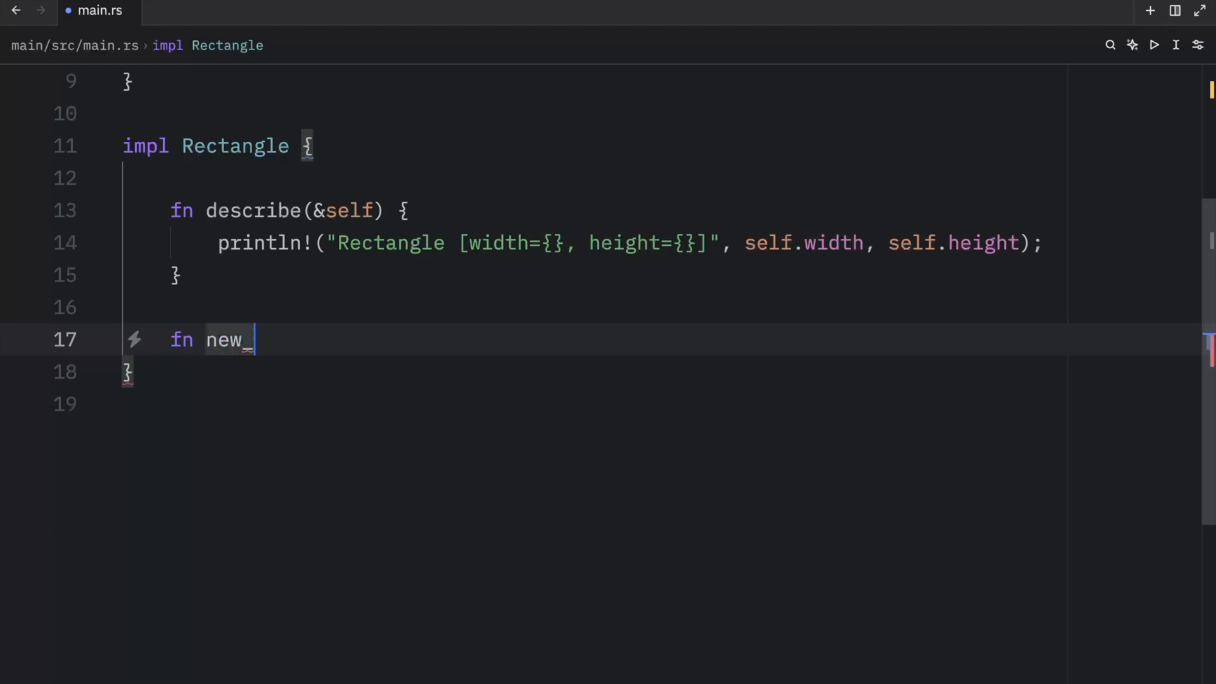
text(square())
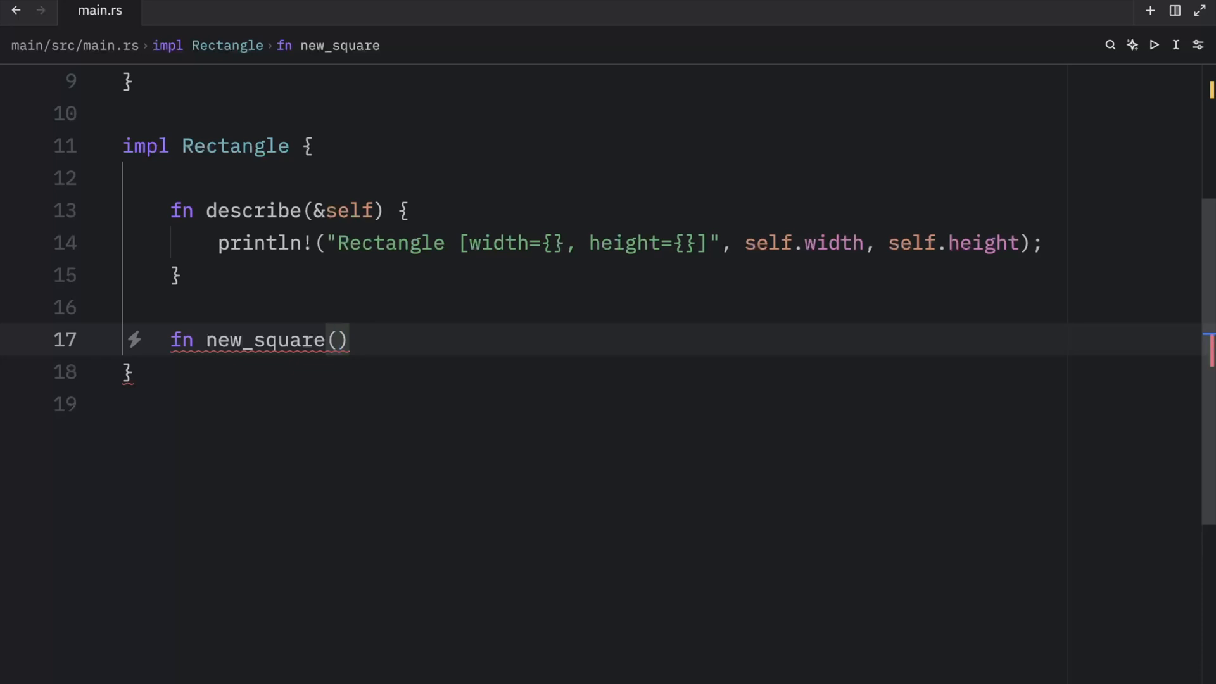
text(size:)
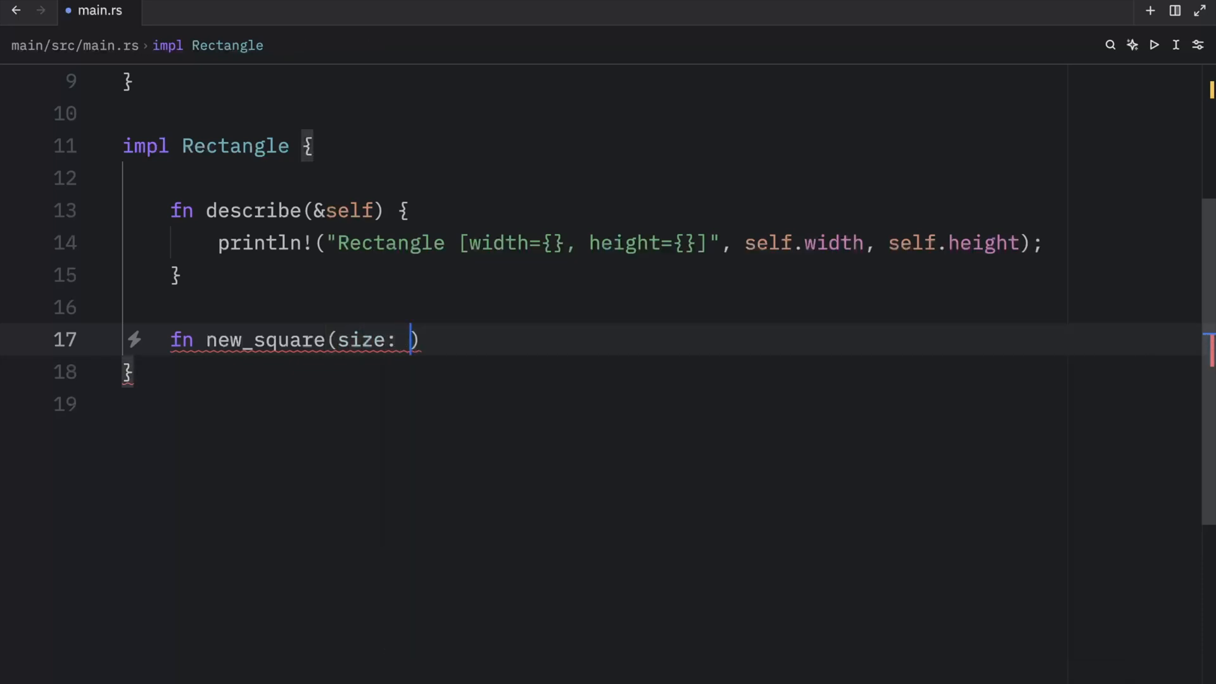
text(u32)
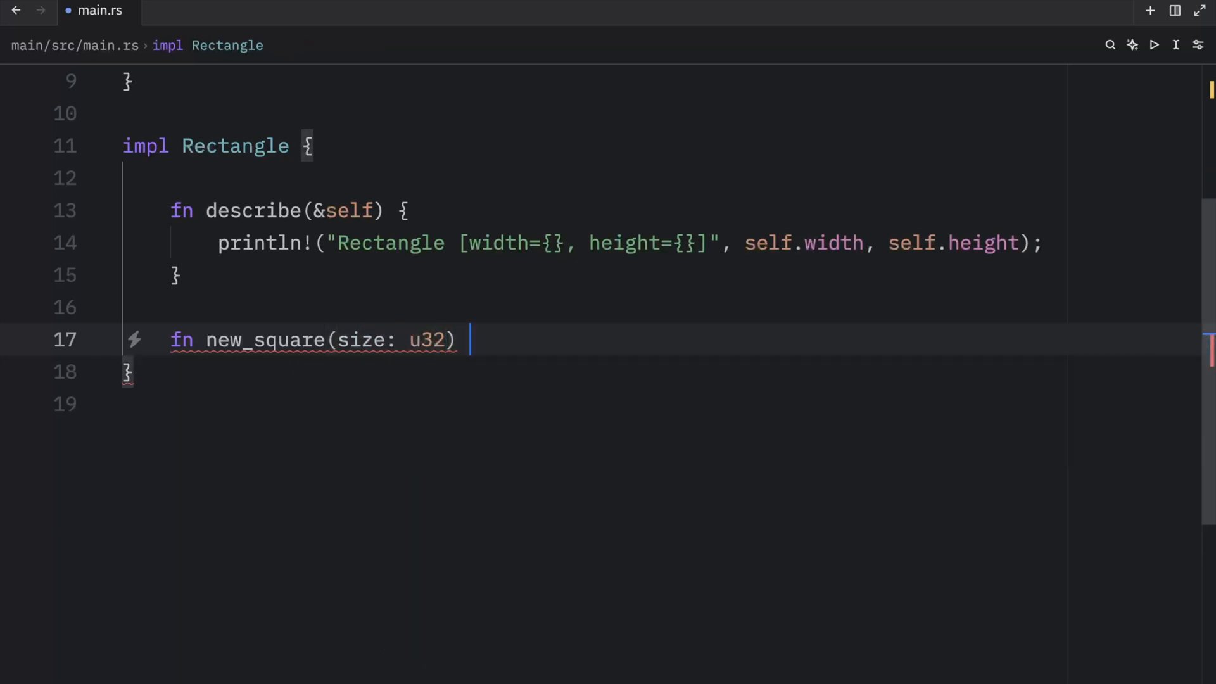
text(-> Self {)
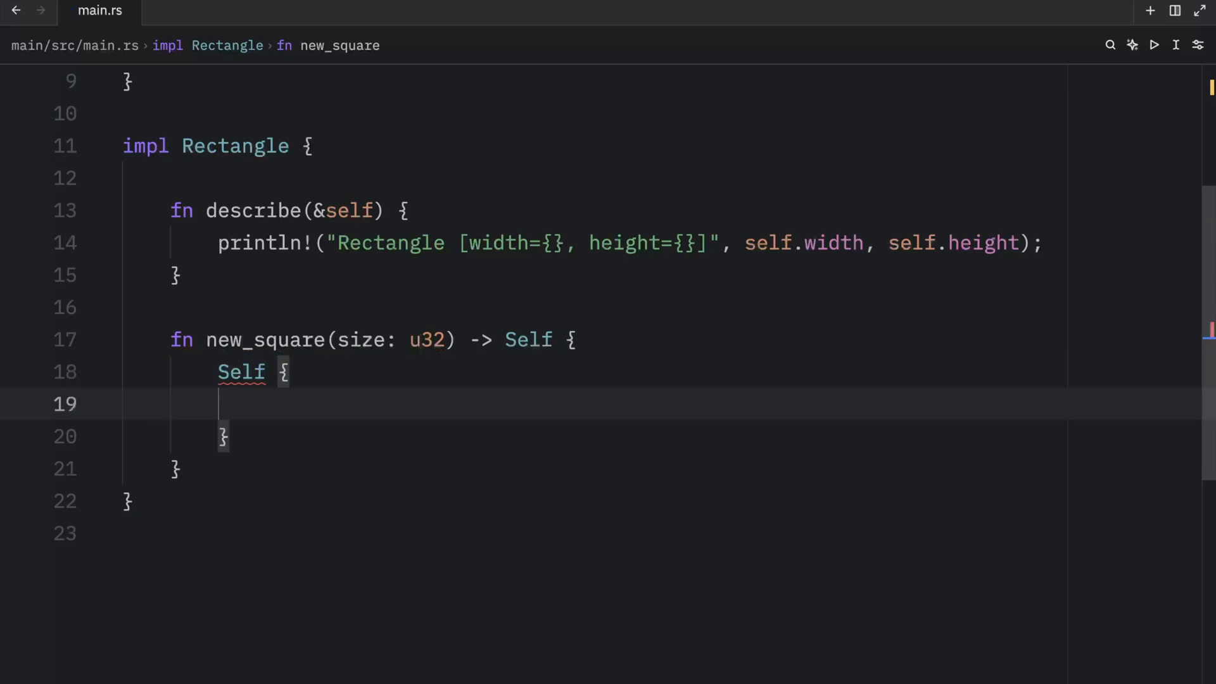
Return Self with width and height both set to size.
text(width: size,)
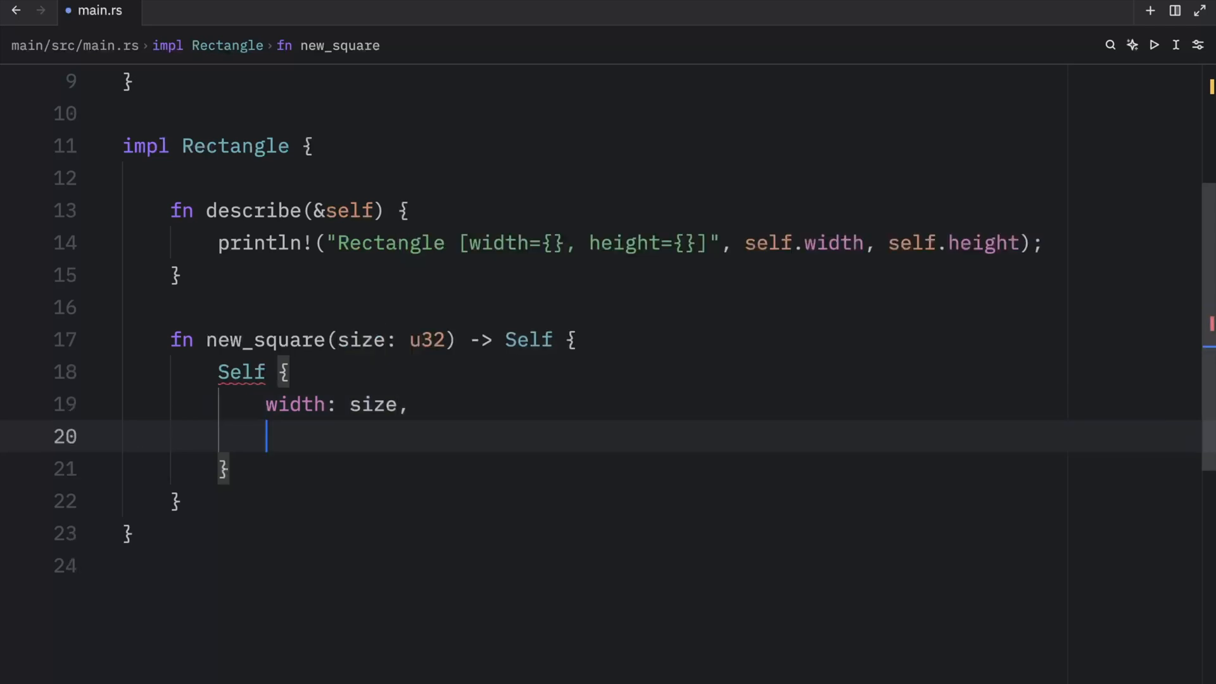
text(height)
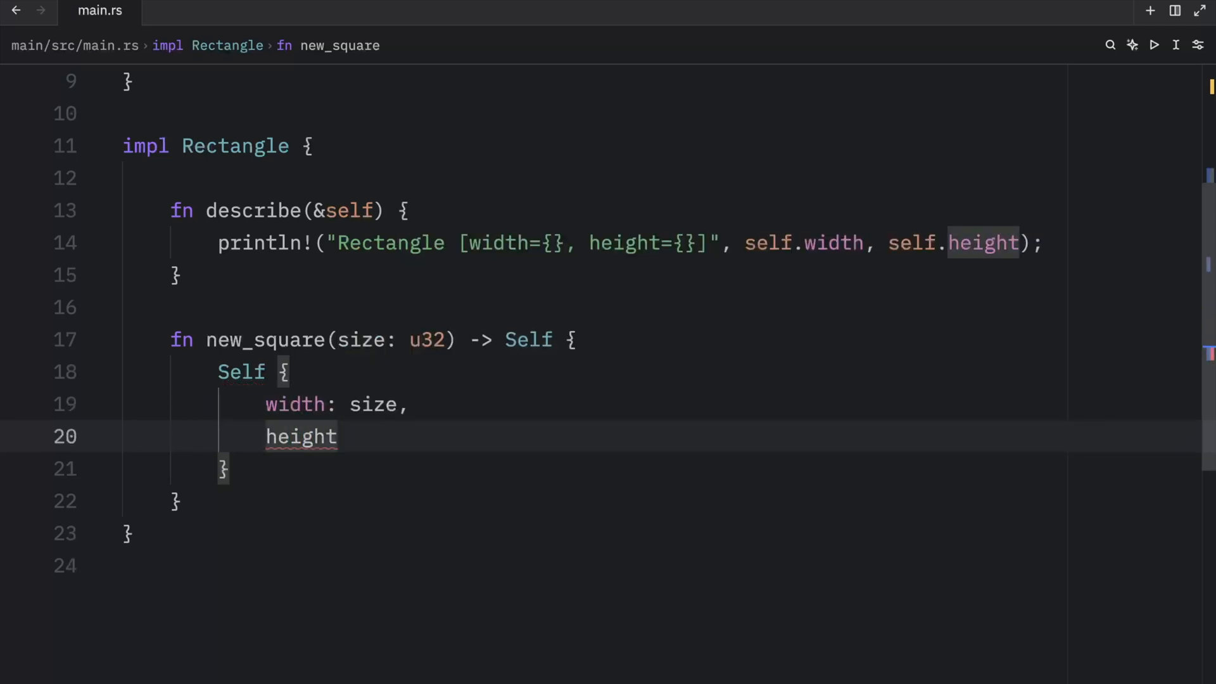
text(: Size,)
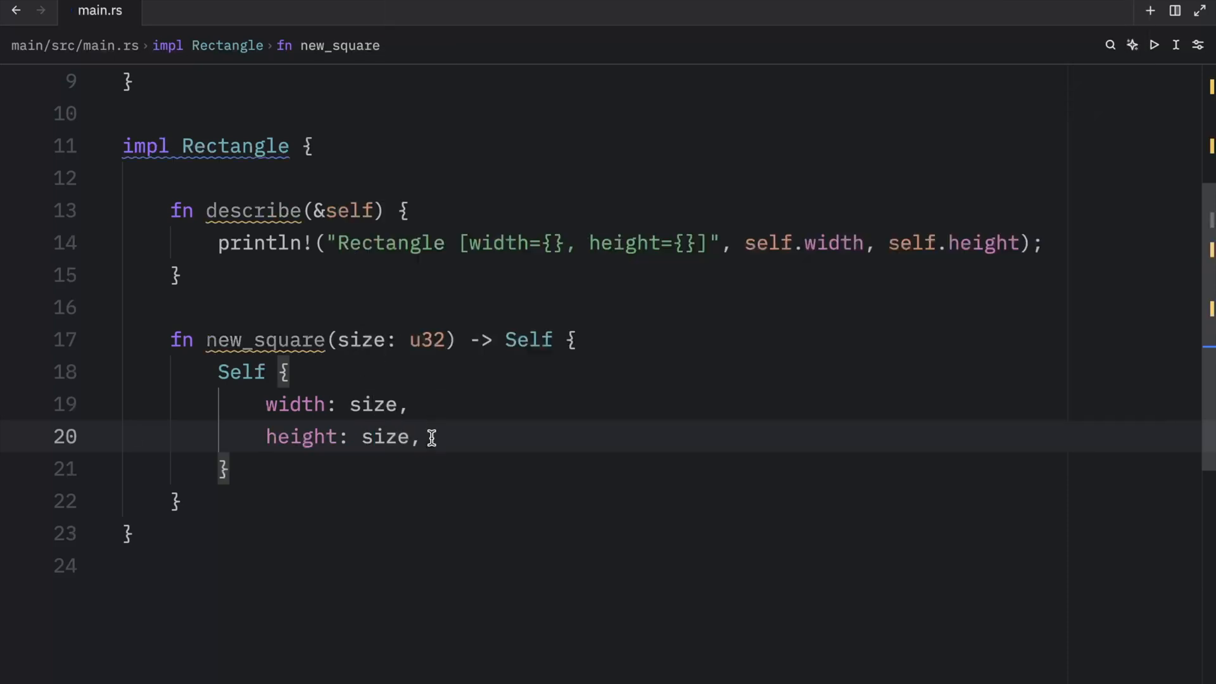
double_click(263, 340)
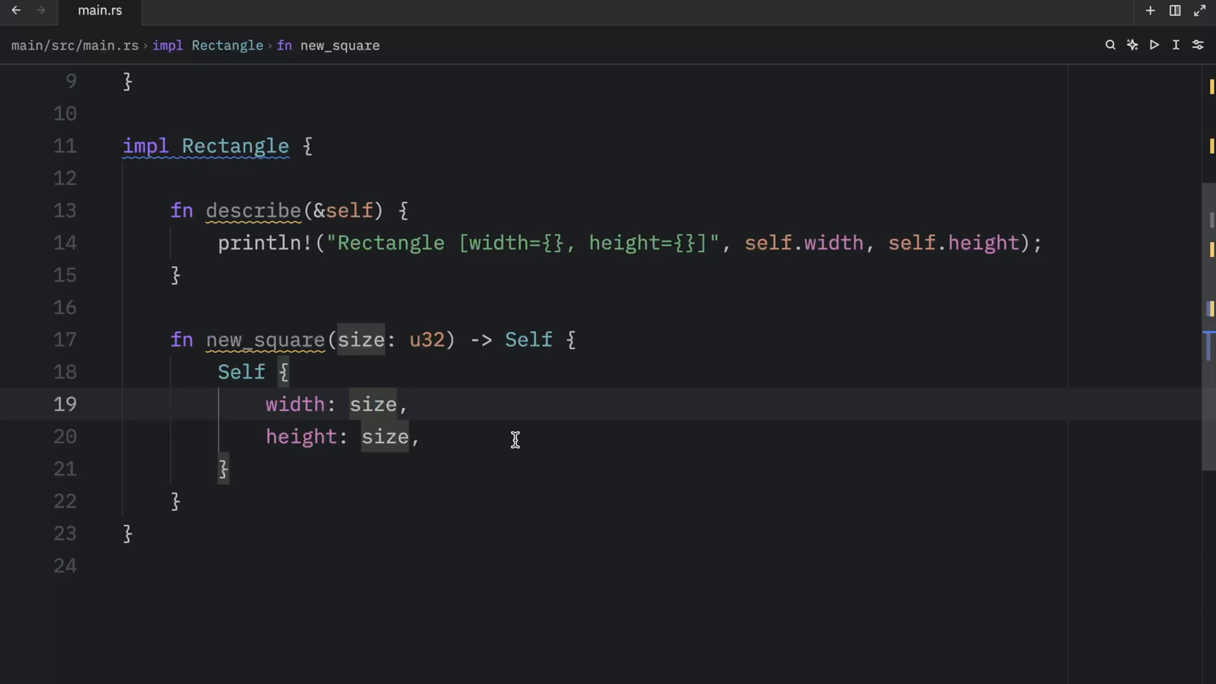
Make main build r1 via Rectangle::new_square(40), call r1.describe(), and run cargo to print width=40, height=40.
scroll(up, 3)
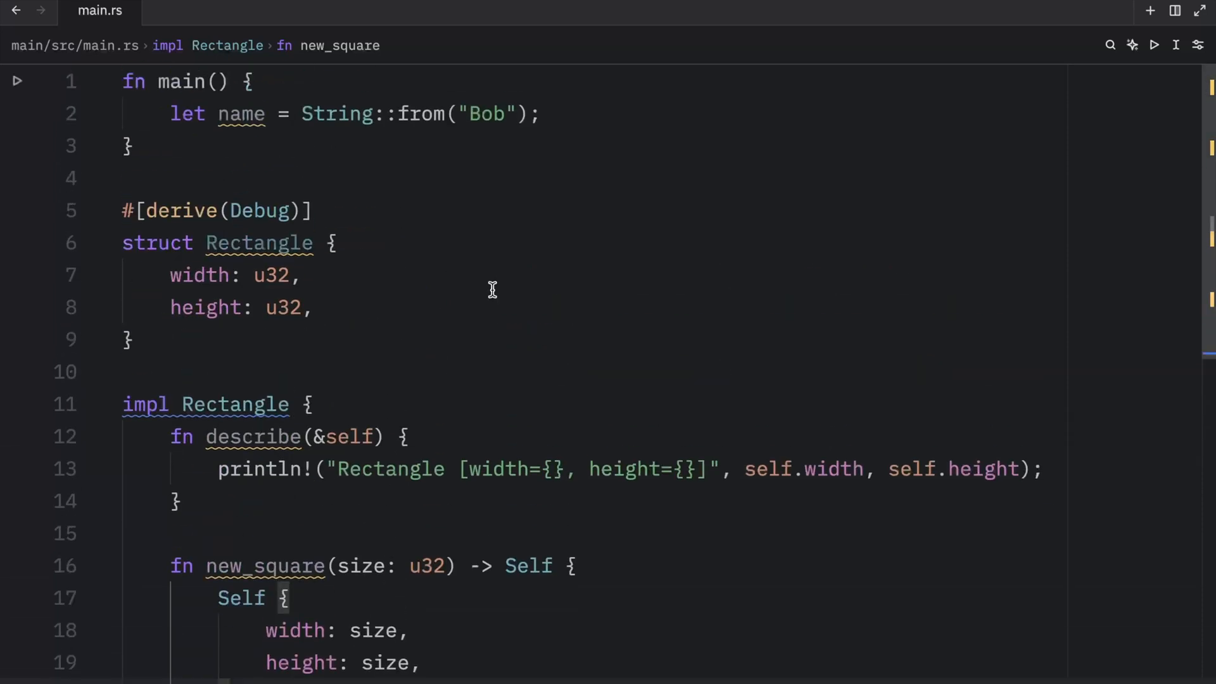
triple_click(350, 114)
text(let)
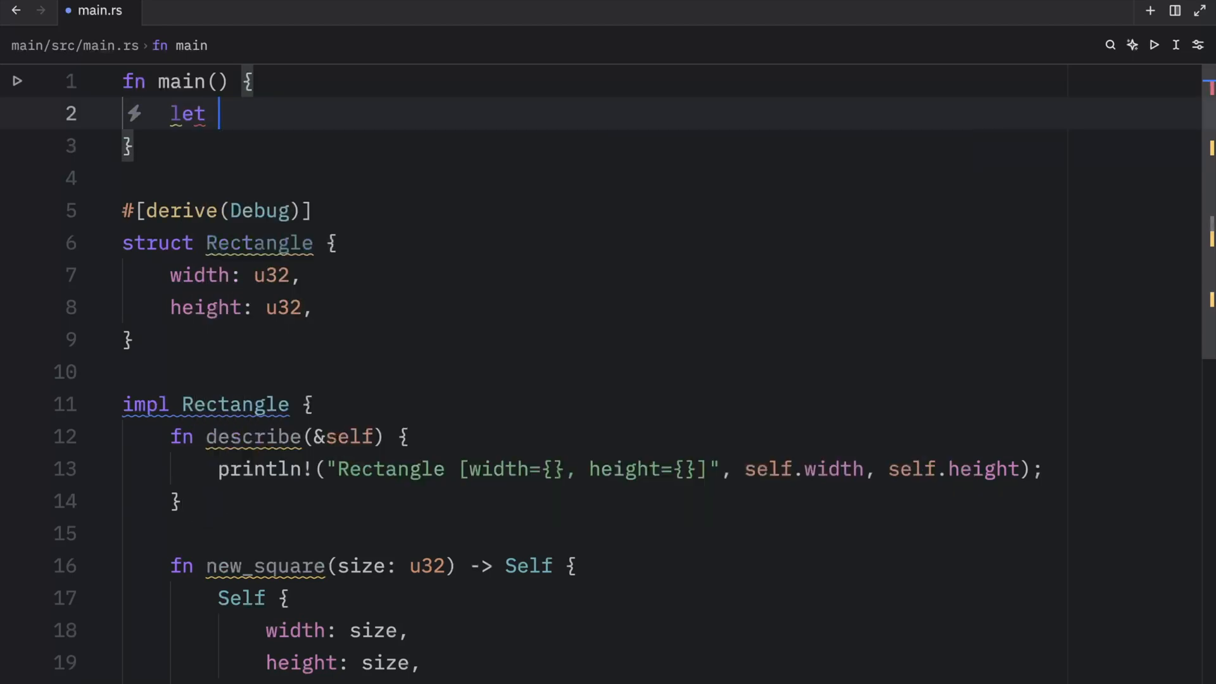
text(r1 =)
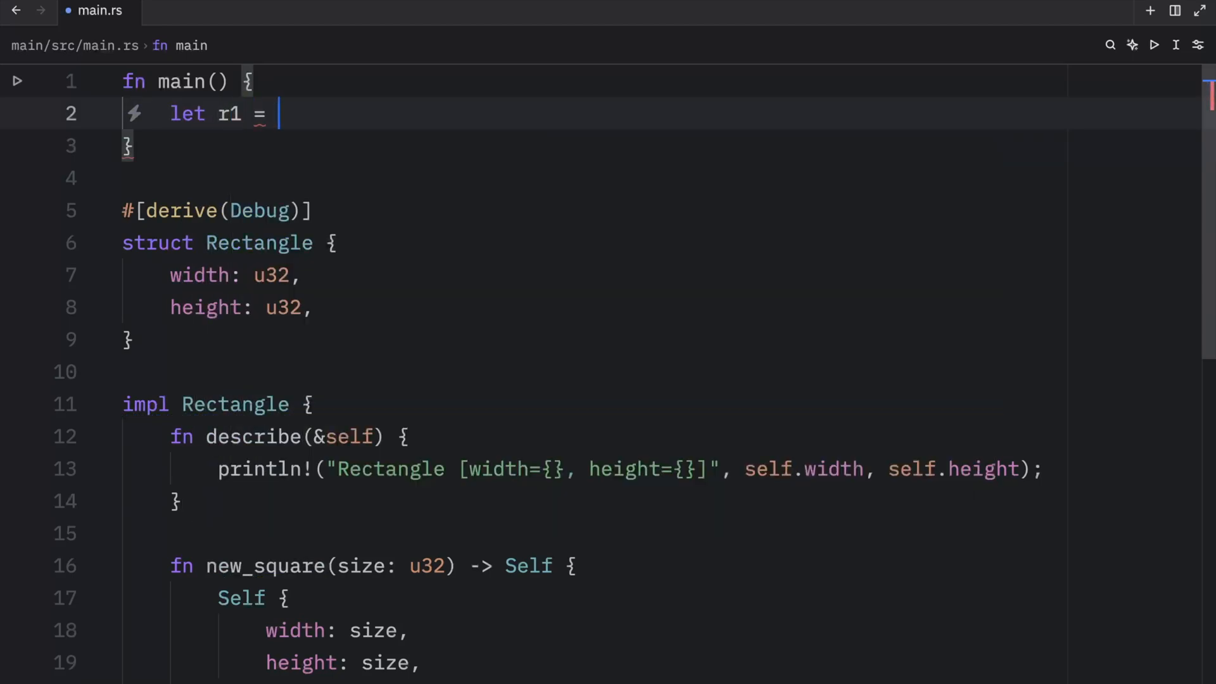
text(Rectangle::new_square(size)
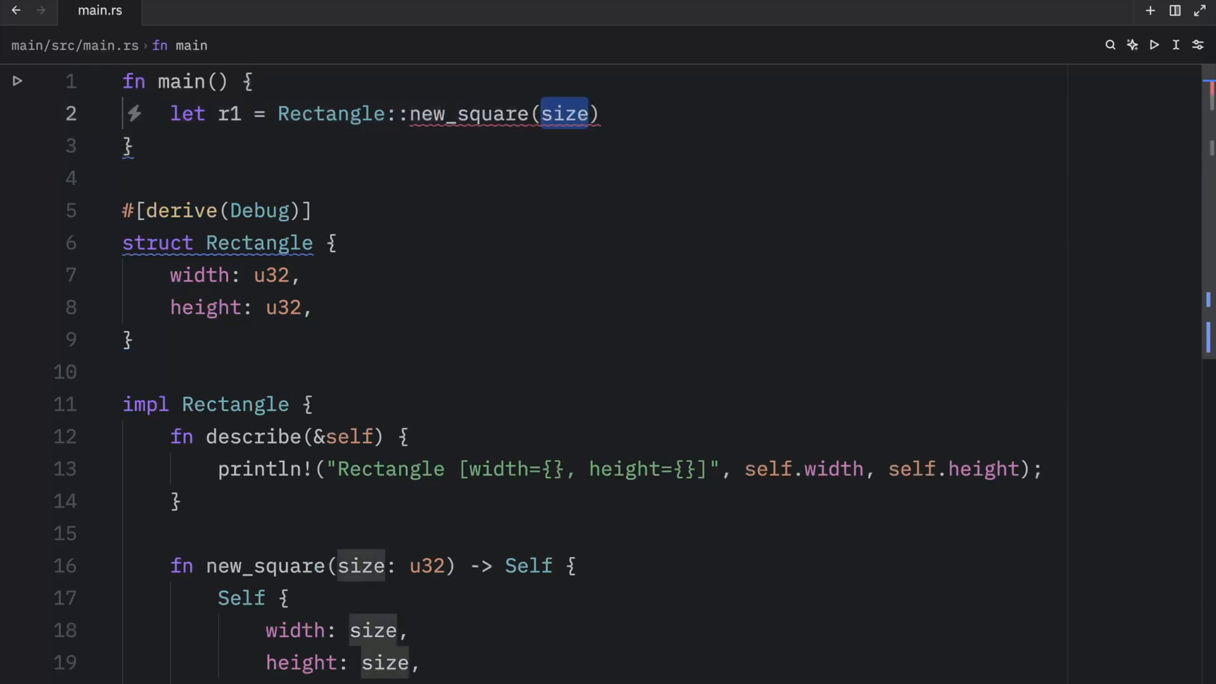
text(r)
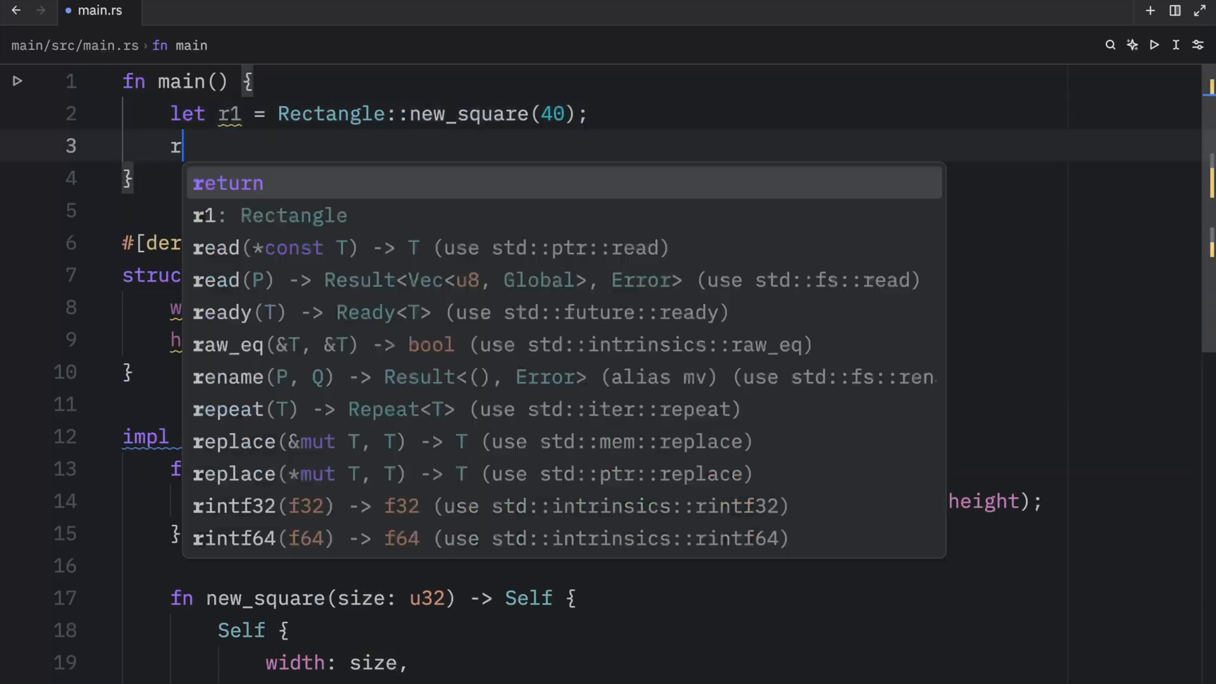
text(1.describe();)
text(cargo run -q)
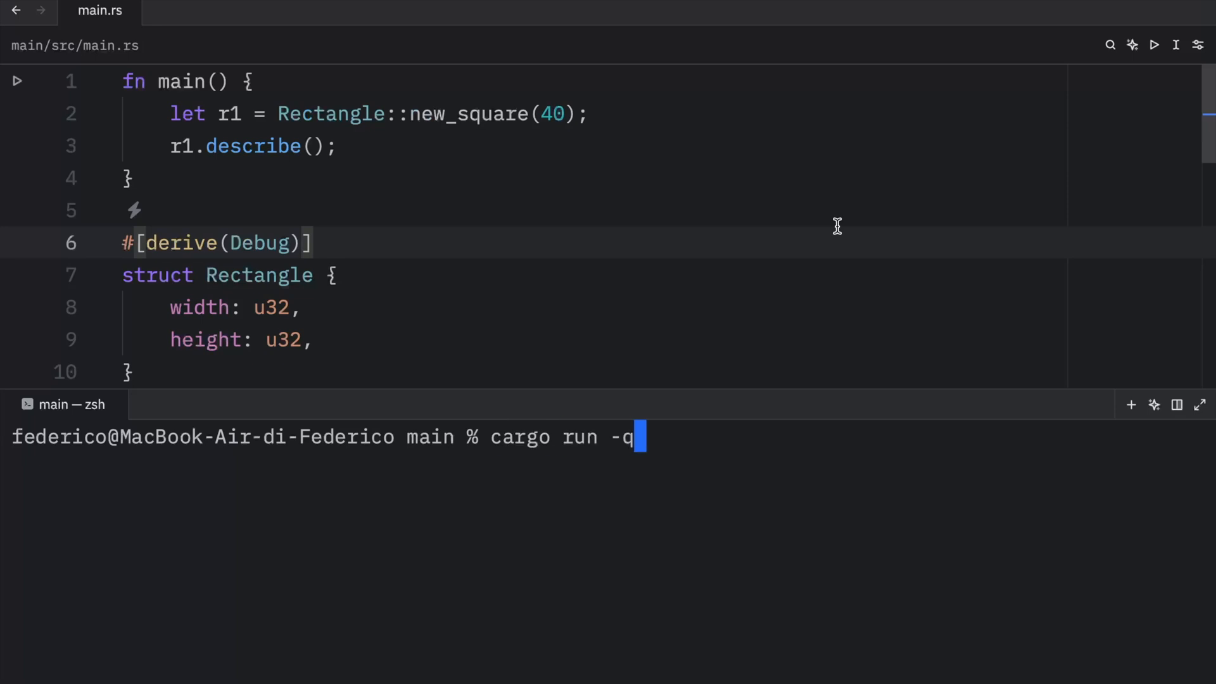
key(Return)
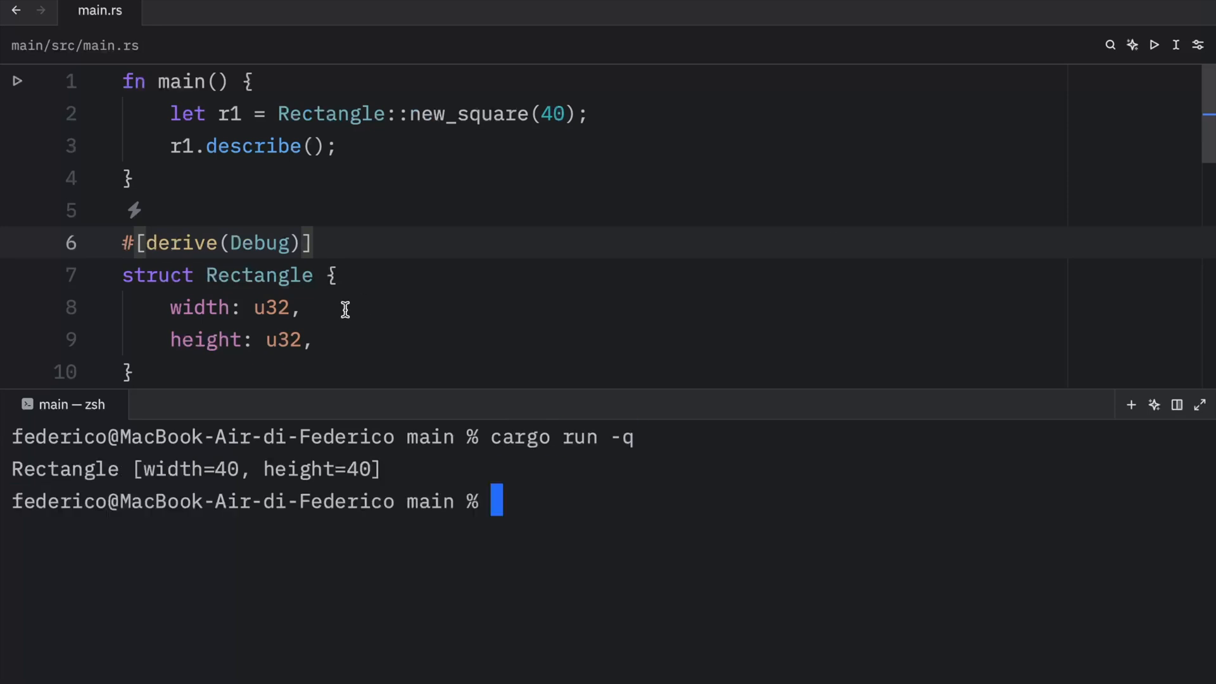
mouse_move(205, 463)
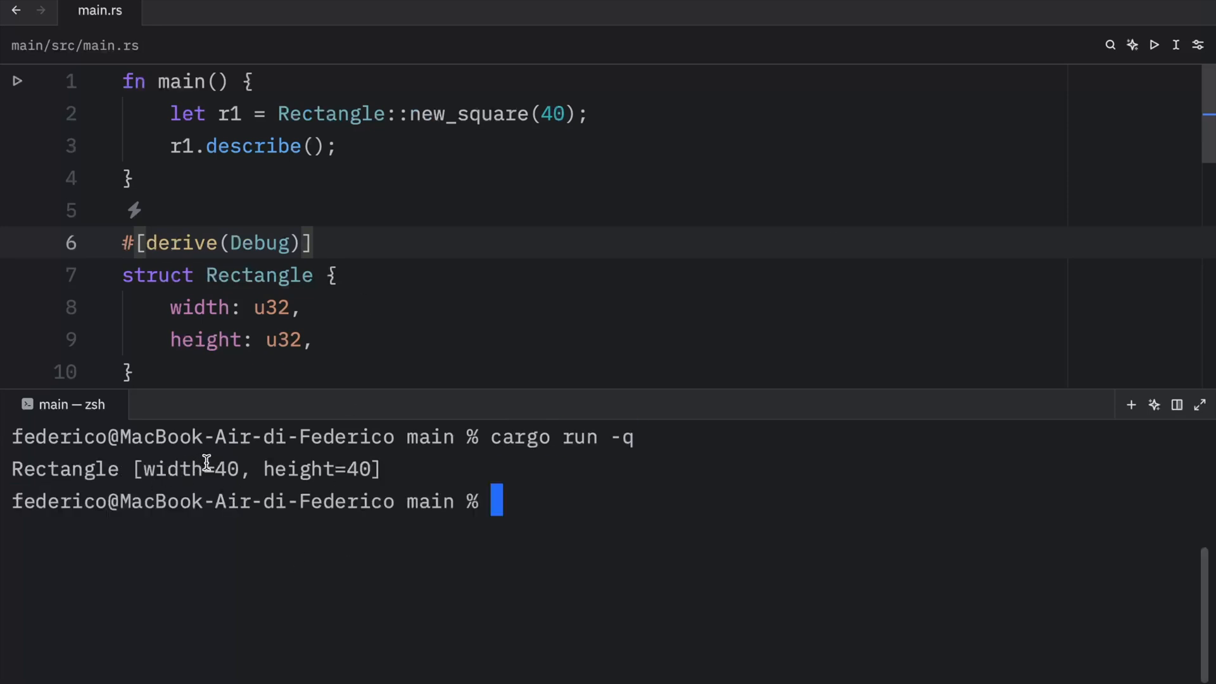
mouse_move(317, 478)
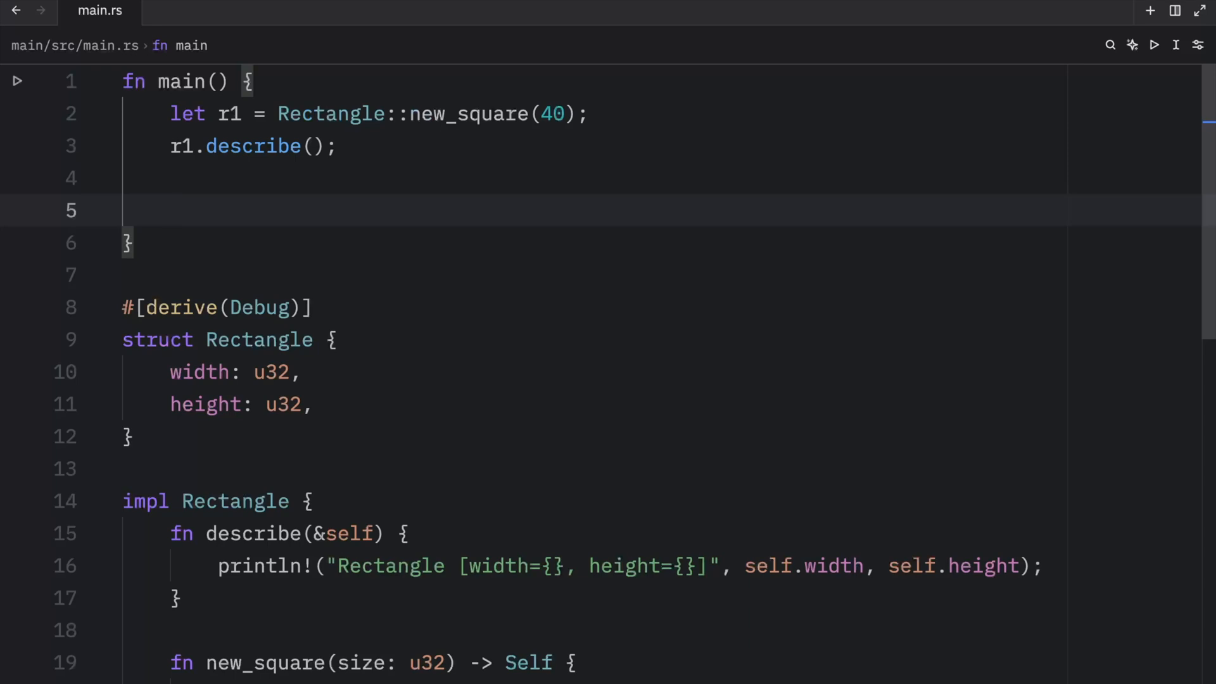
Rewrite the call as Rectangle::describe(&r1) using autocomplete and rerun cargo run -q.
text(Re)
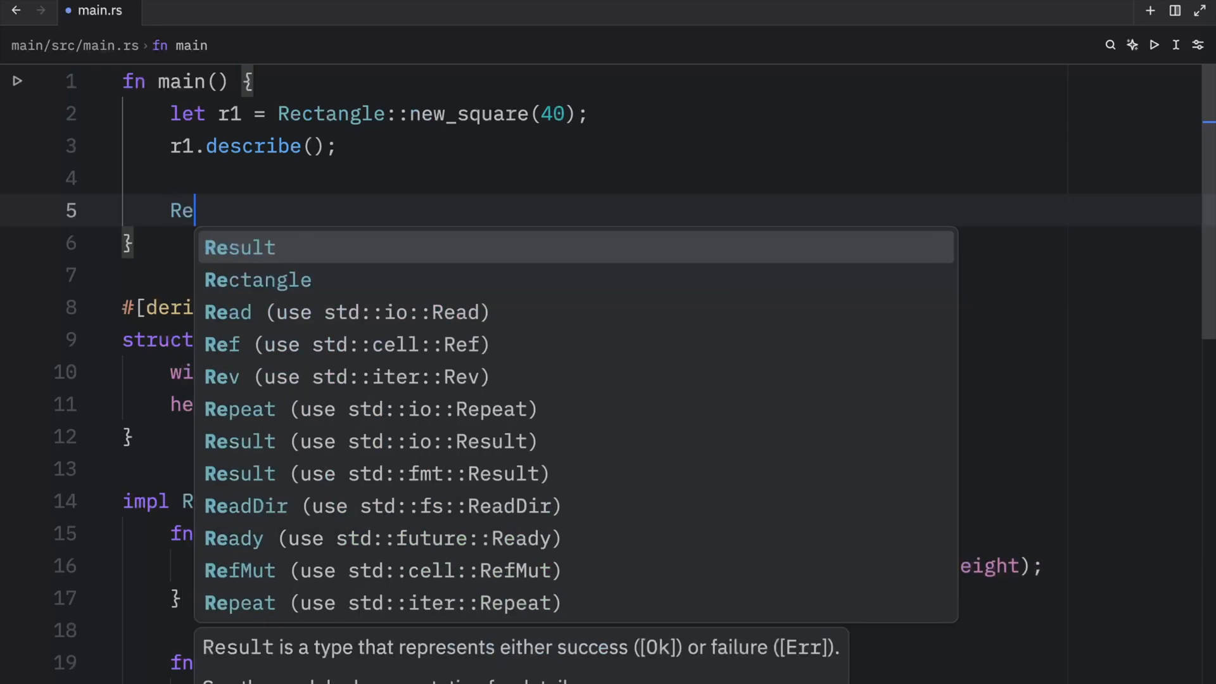
click(257, 279)
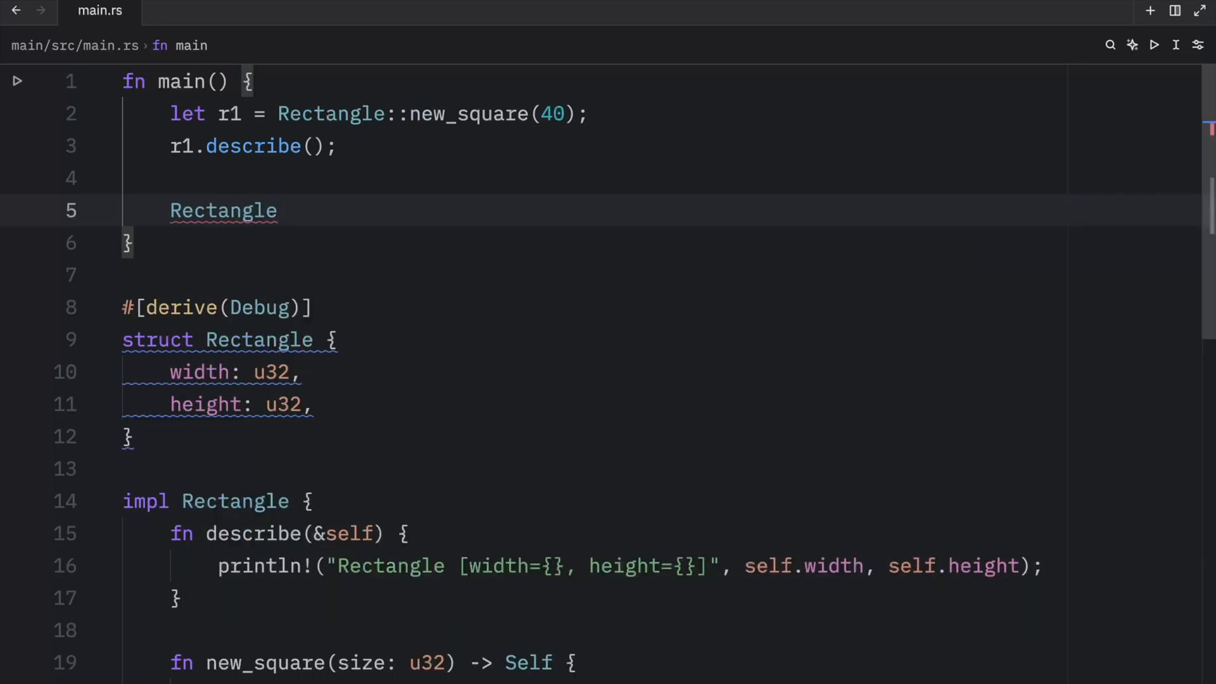
text(::)
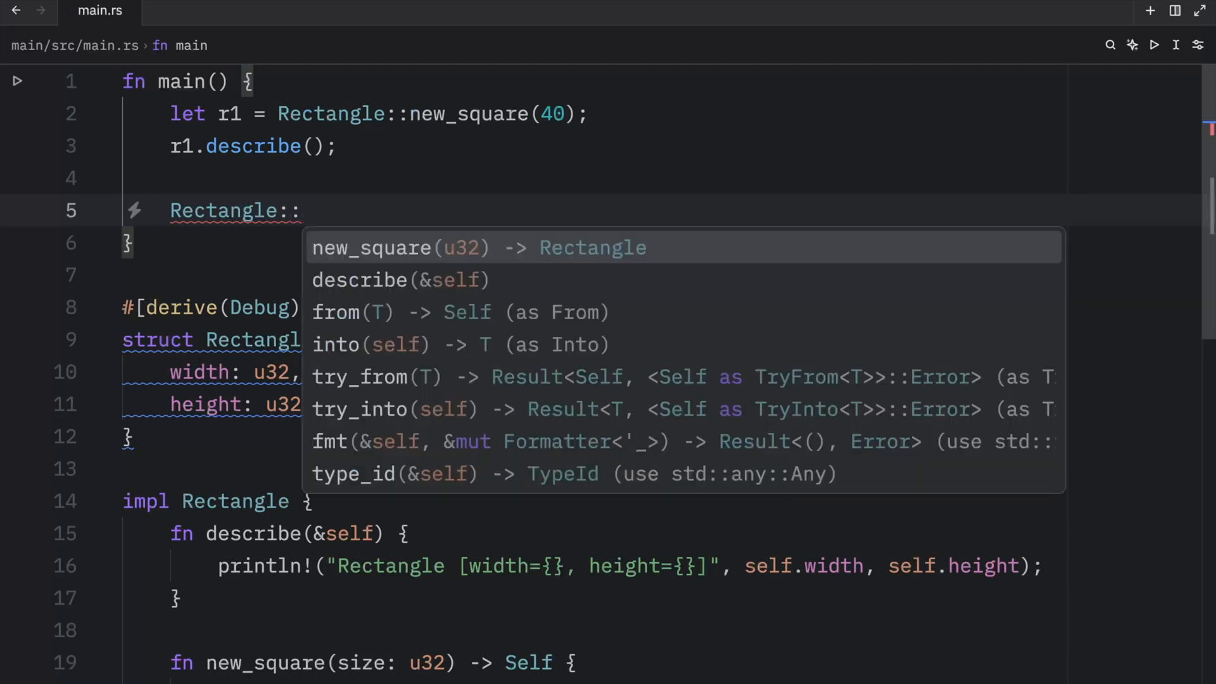
text(describe(r)
text(cargo run -q)
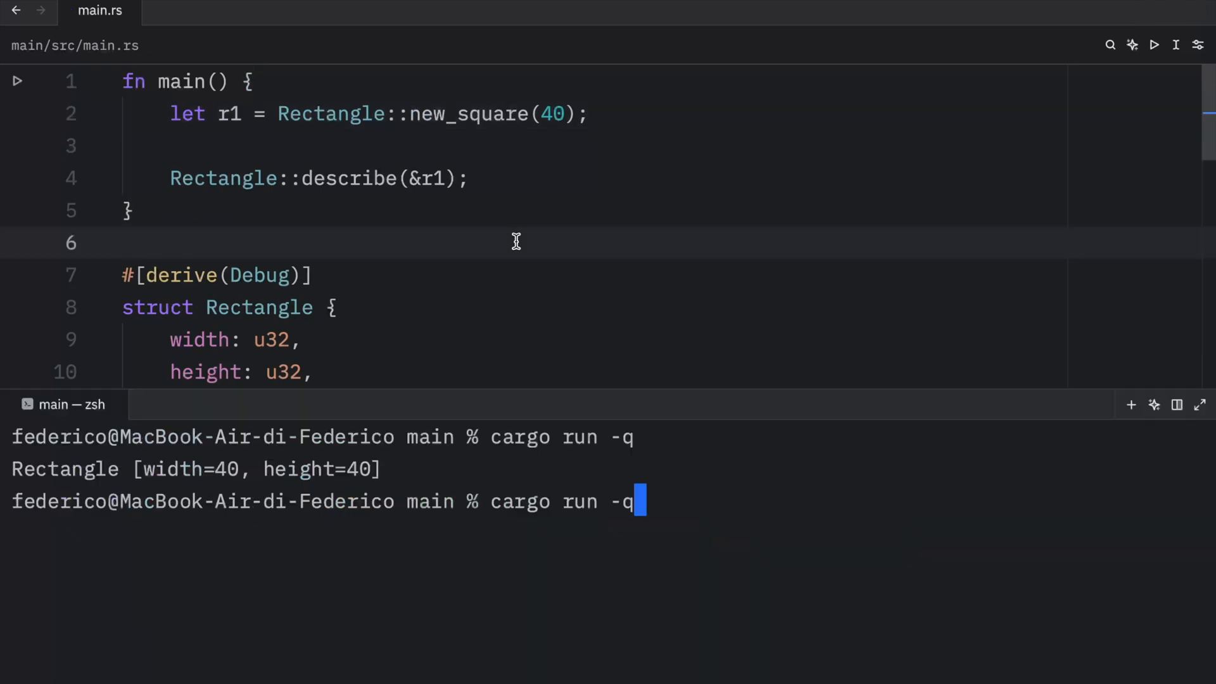
key(Return)
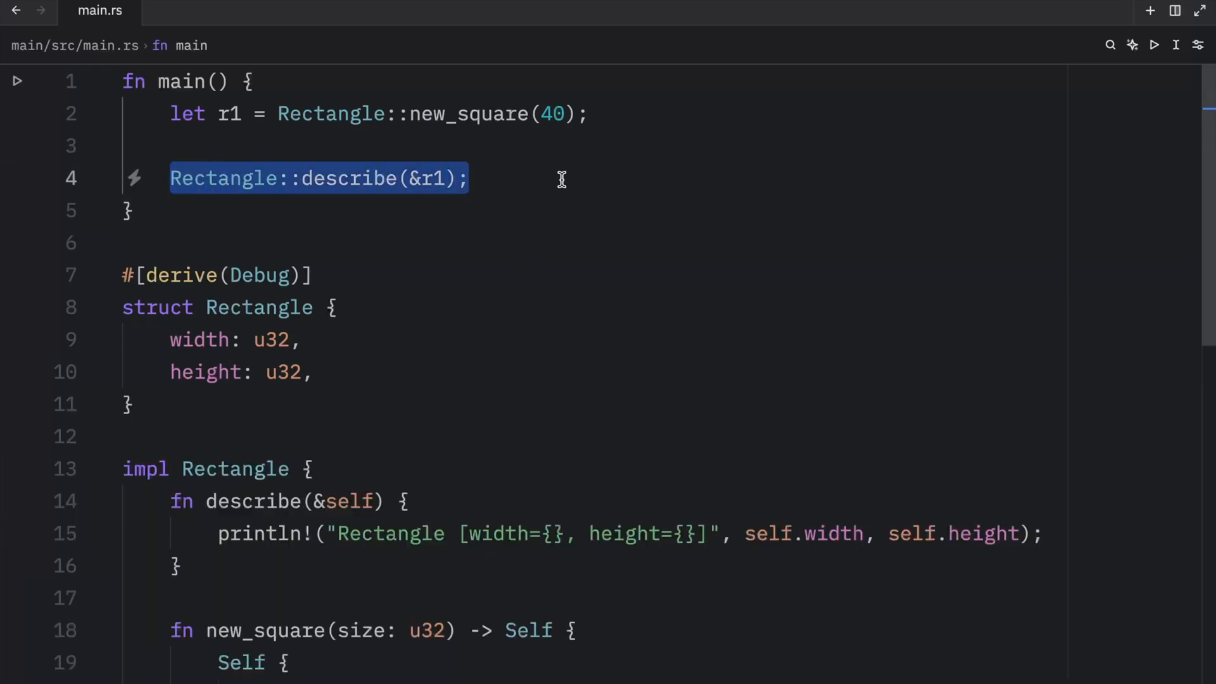
Add r1.describe() below Rectangle::describe(&r1) so describe is called both ways.
text(r)
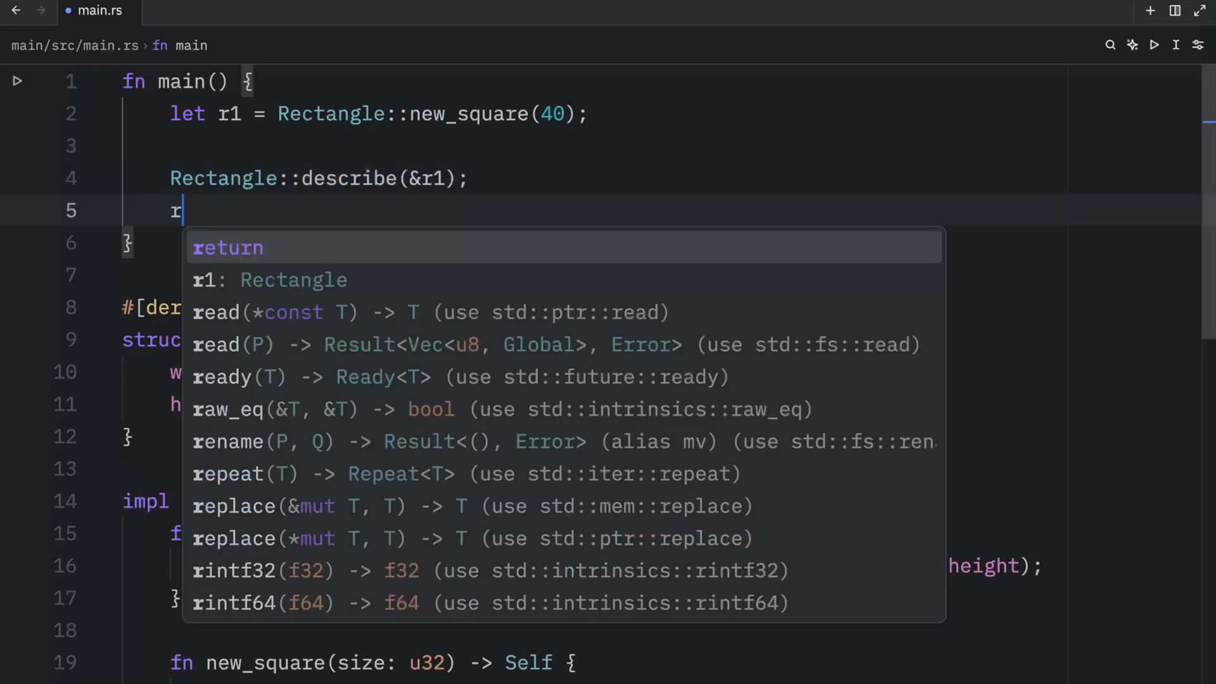
text(1.es)
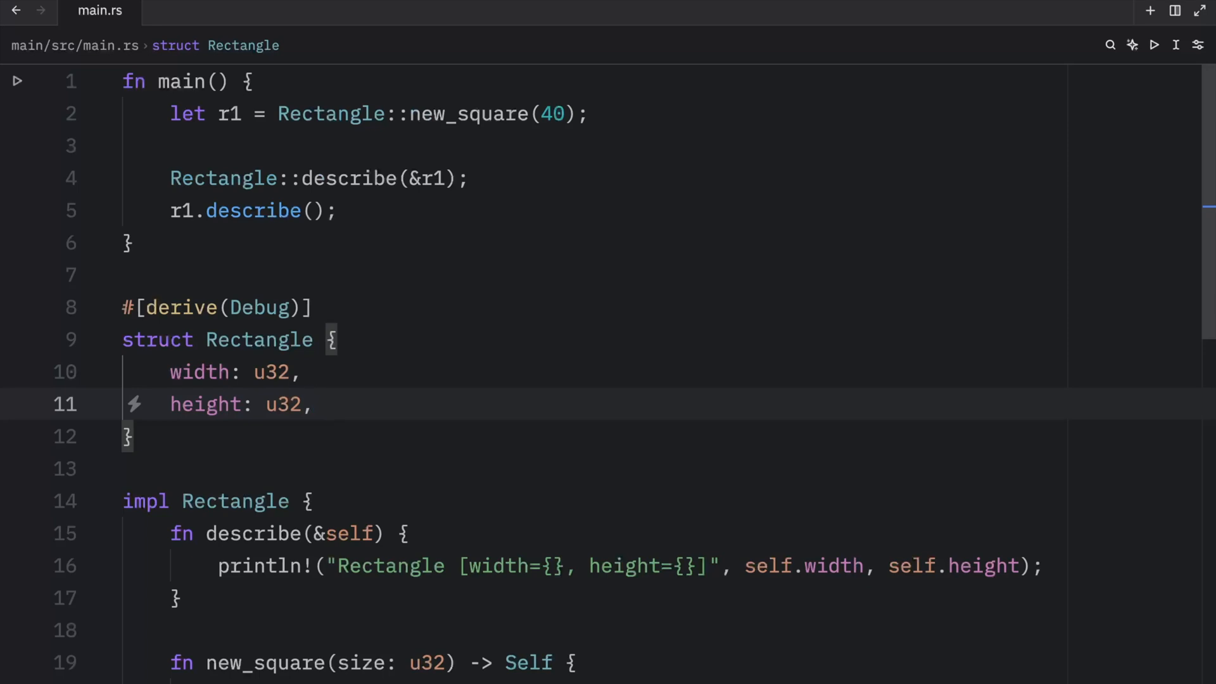
click(314, 404)
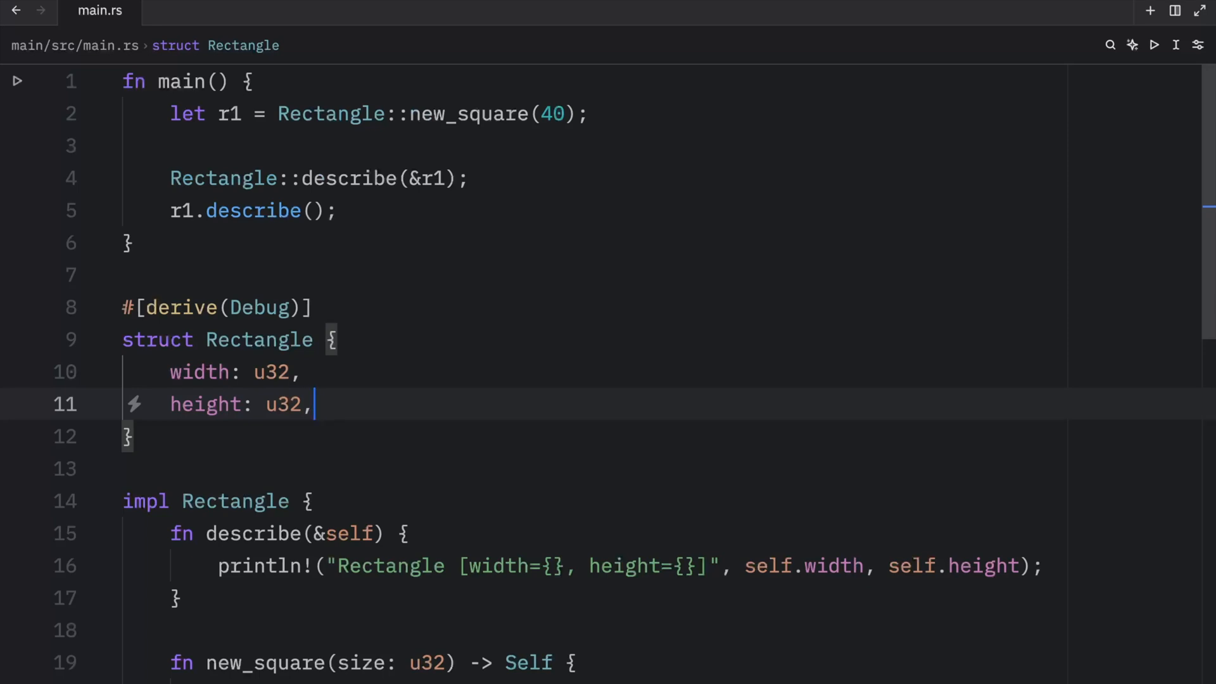